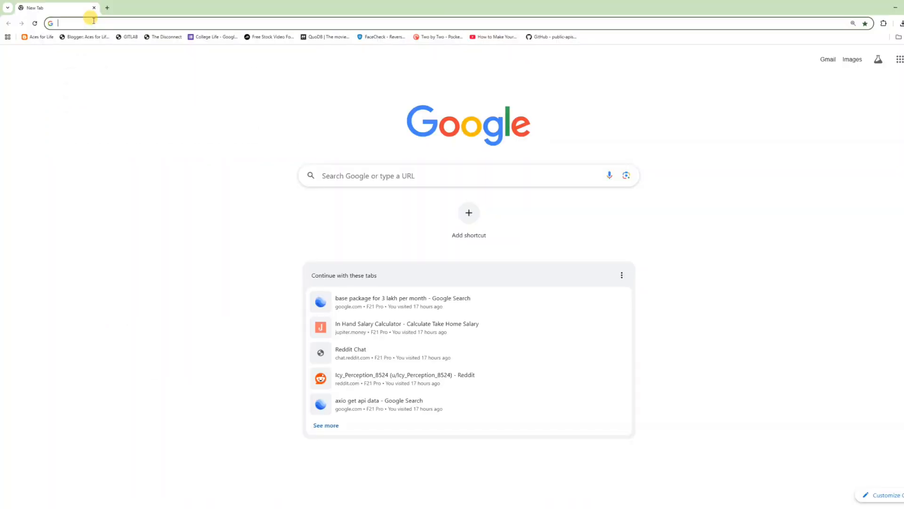
# Search Google for 'metabase' and open the official site's open source self-hosting page.
pyautogui.write('metabase')
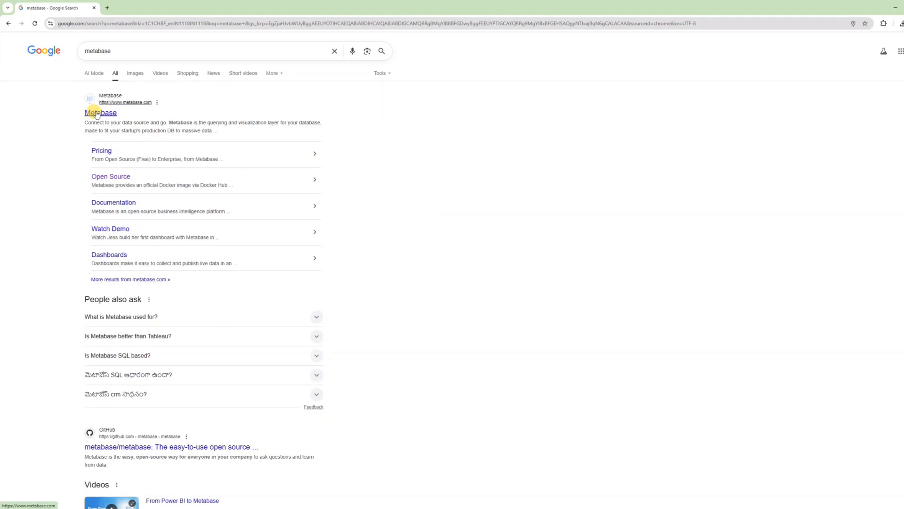
pyautogui.click(100, 113)
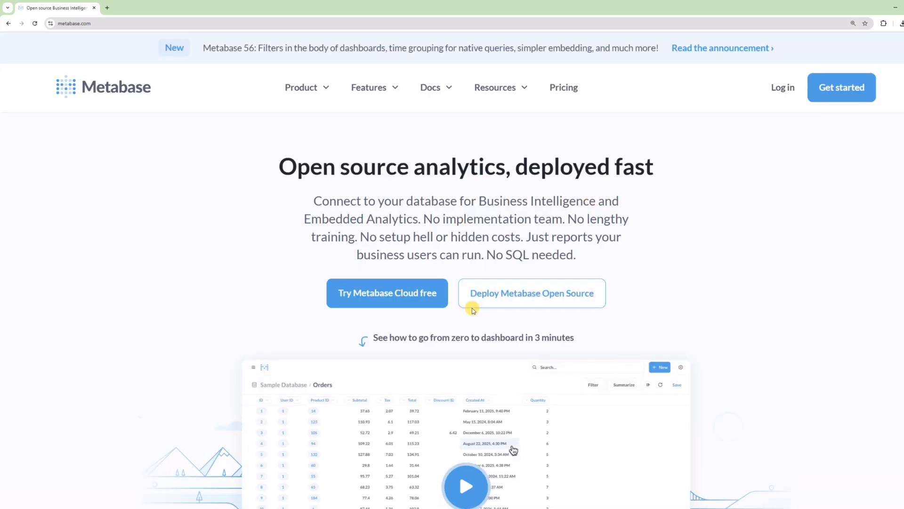
pyautogui.click(410, 400)
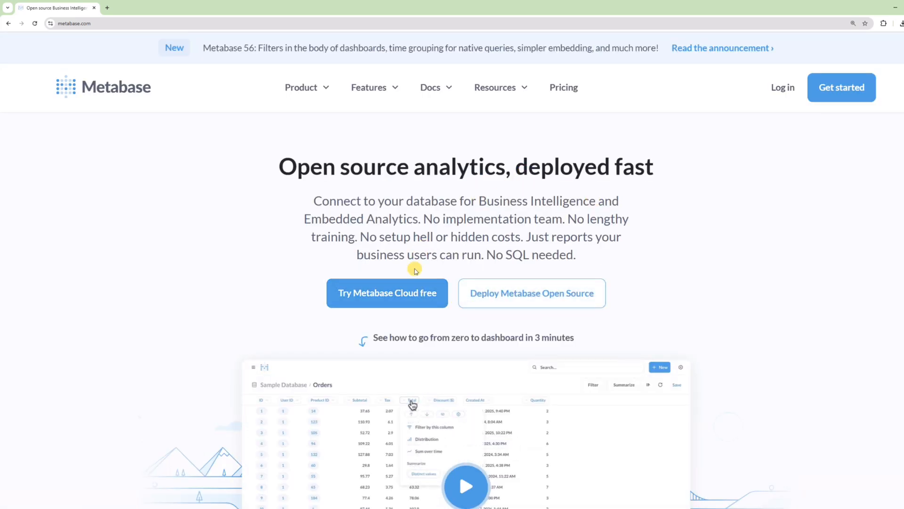
# Download metabase.jar from the Deploy Metabase Open Source page's JAR file section.
pyautogui.click(530, 293)
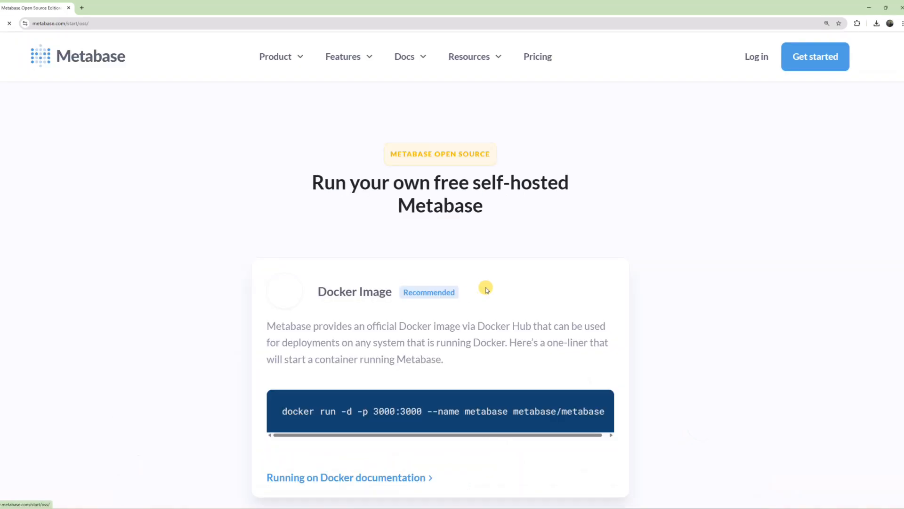
pyautogui.scroll(-3)
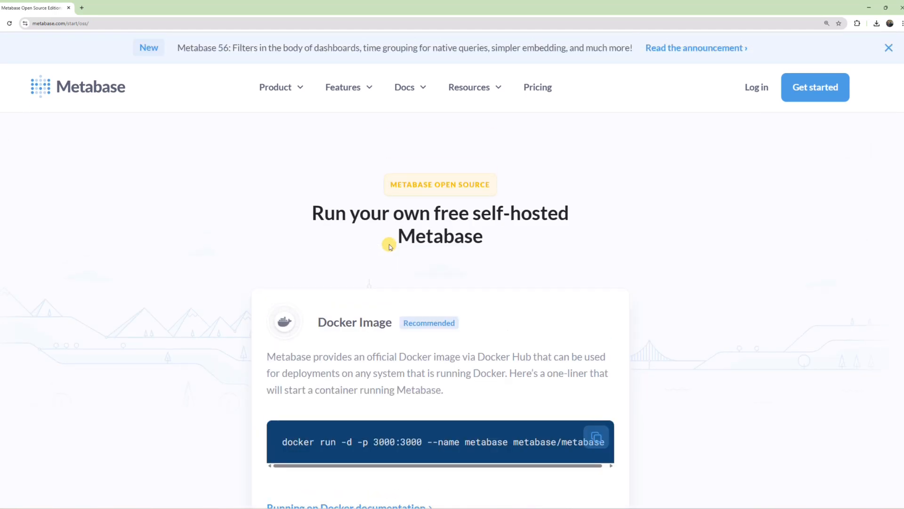
pyautogui.scroll(-3)
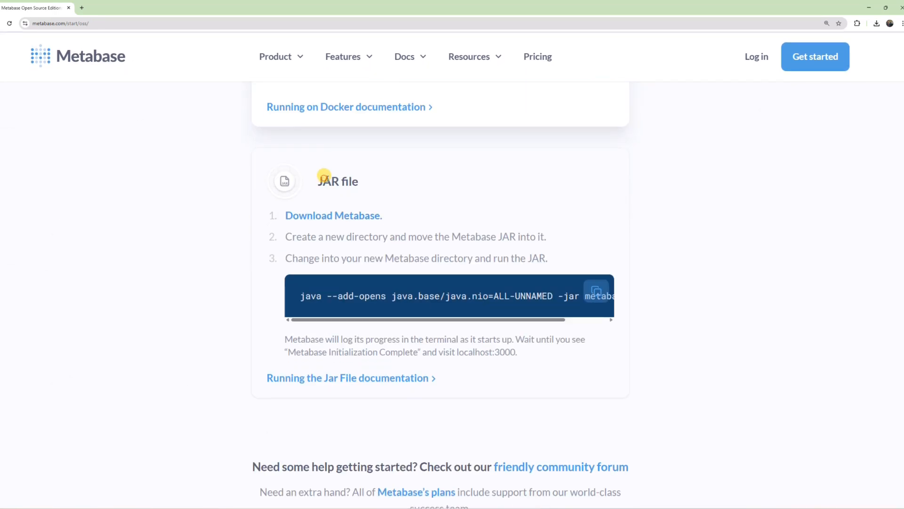
pyautogui.click(333, 216)
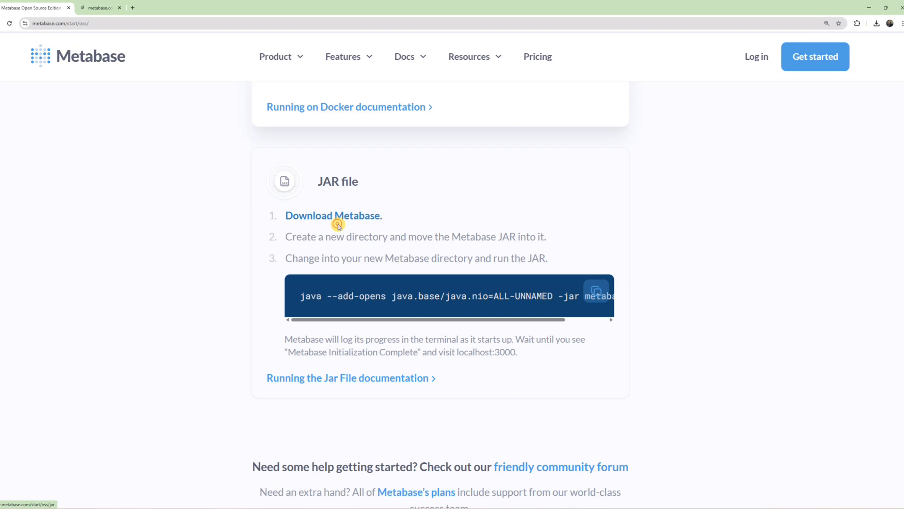
pyautogui.click(334, 215)
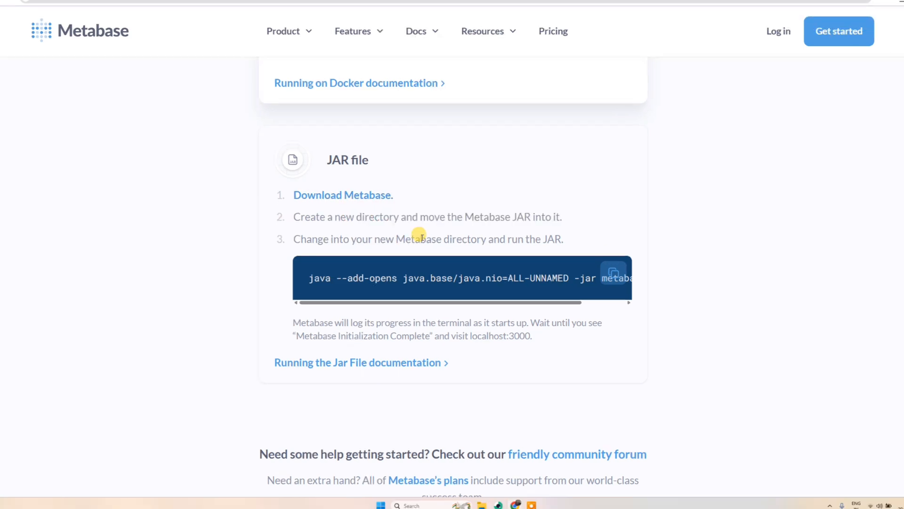
pyautogui.click(613, 272)
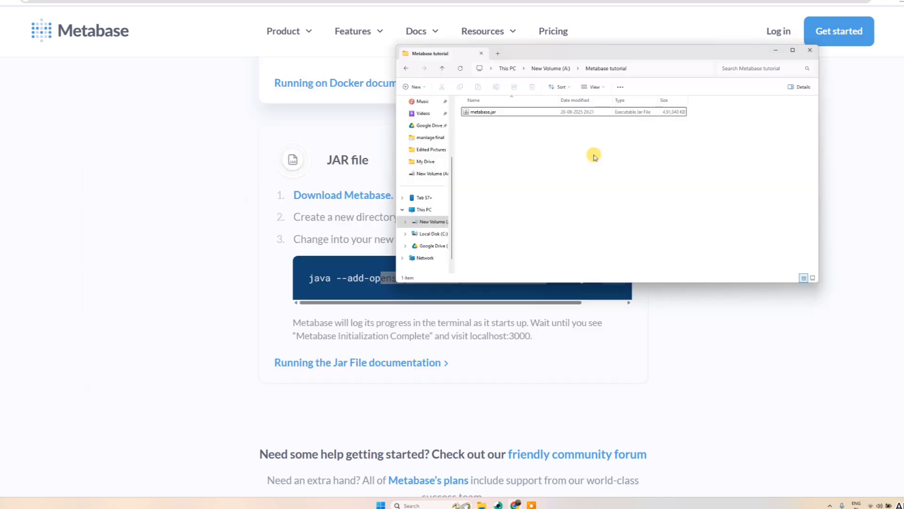
# Select metabase.jar in the Metabase tutorial folder and copy the java command that runs it.
pyautogui.click(482, 111)
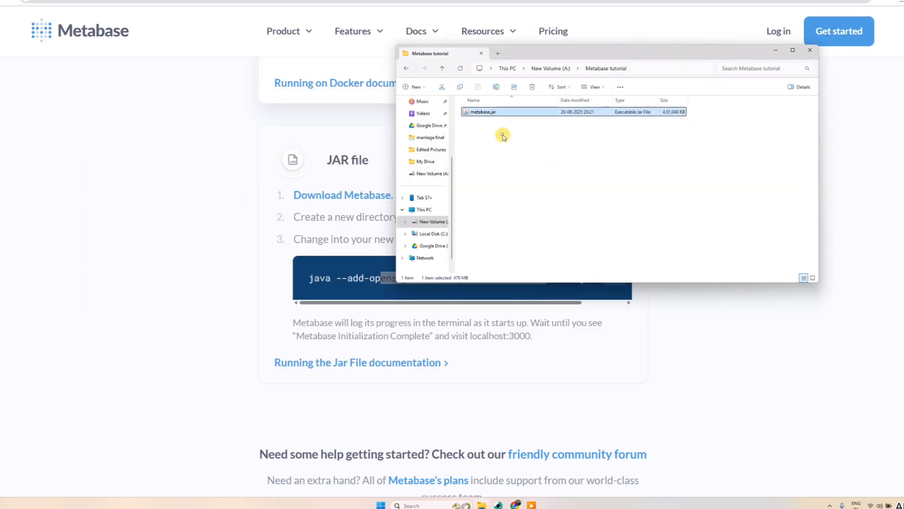
pyautogui.rightClick(502, 136)
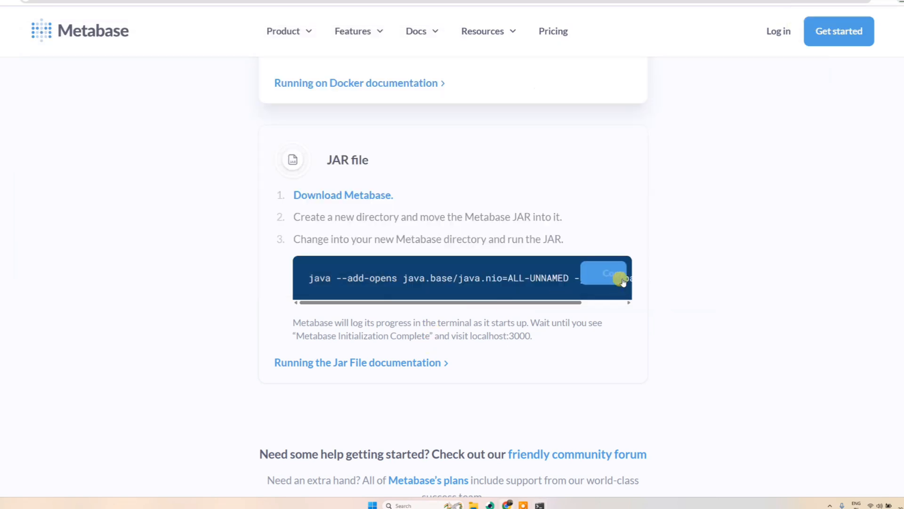
pyautogui.click(603, 273)
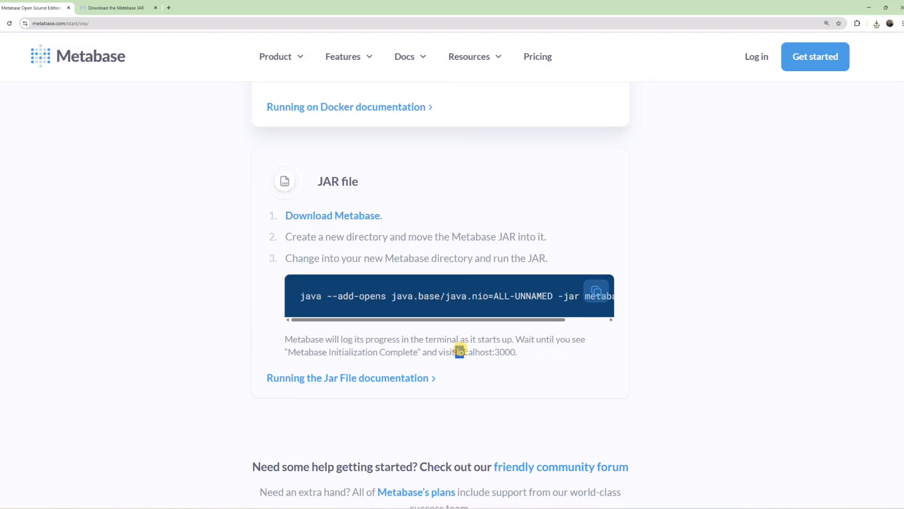
pyautogui.doubleClick(486, 352)
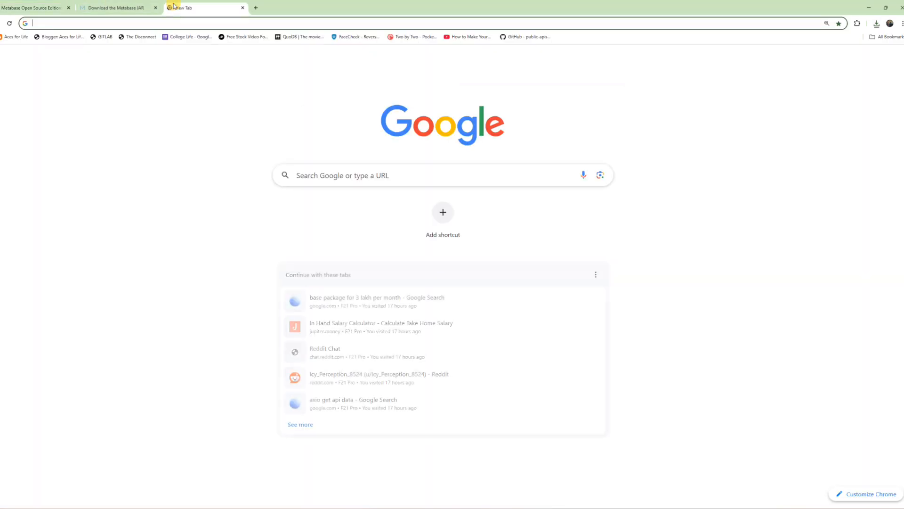
# Open BigQuery in the Cloud Console and search 'iam & admin' to reach the IAM page.
pyautogui.write('bi')
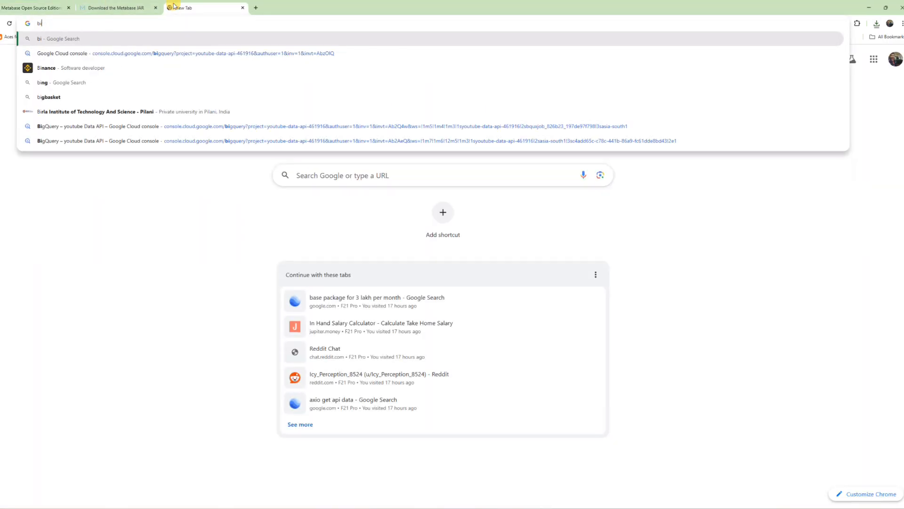
pyautogui.click(62, 53)
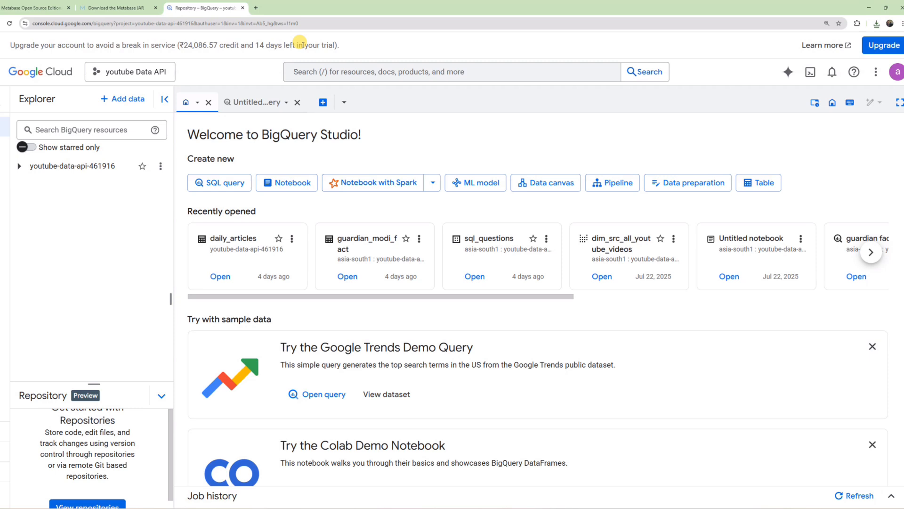
pyautogui.click(450, 72)
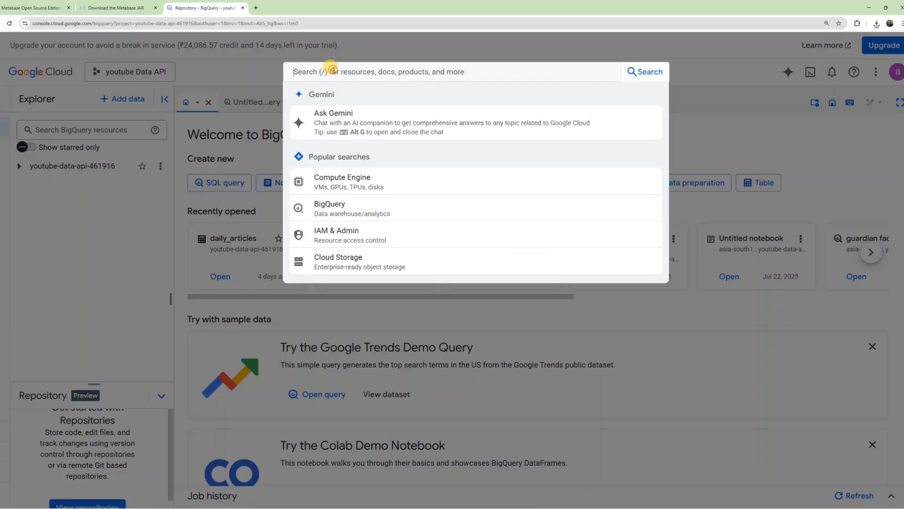
pyautogui.write('iam & admin')
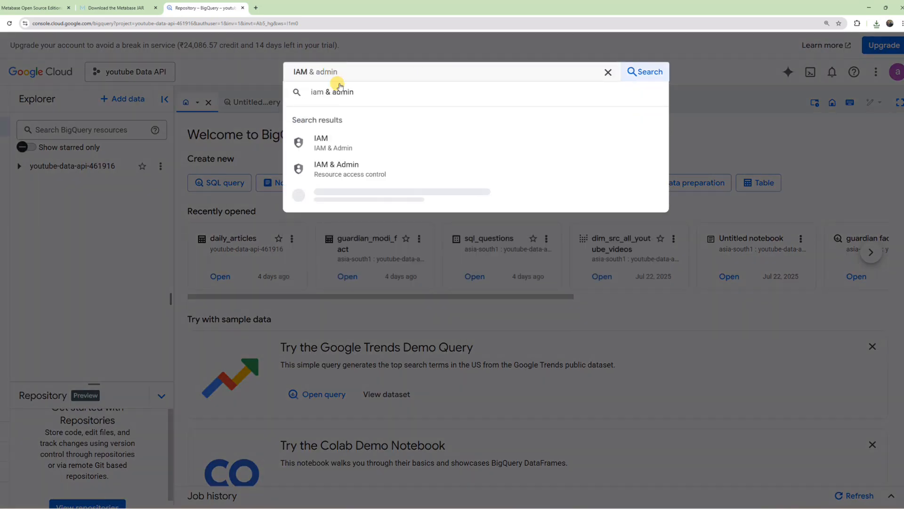
pyautogui.click(321, 142)
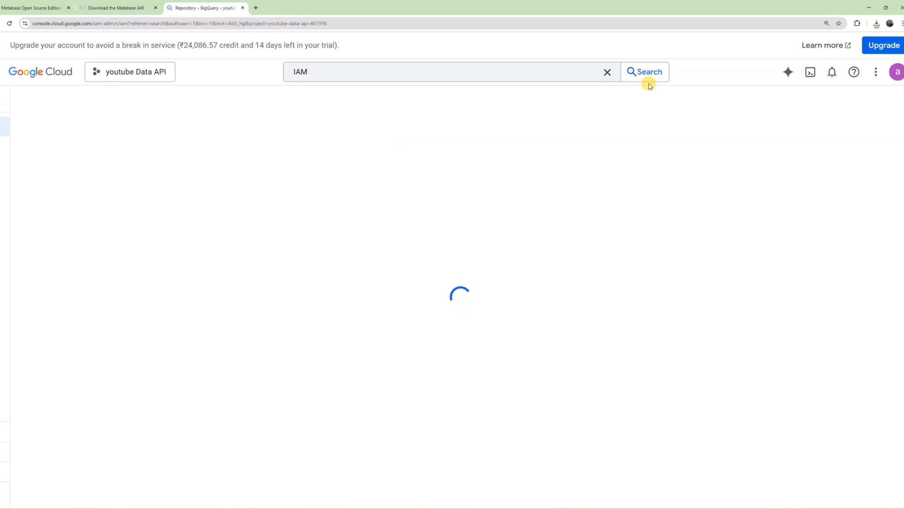
pyautogui.click(645, 71)
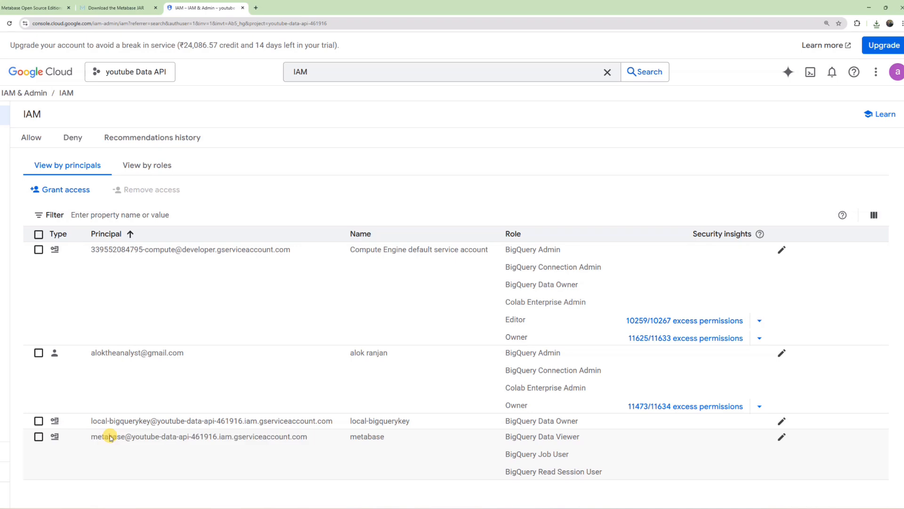
pyautogui.moveTo(65, 193)
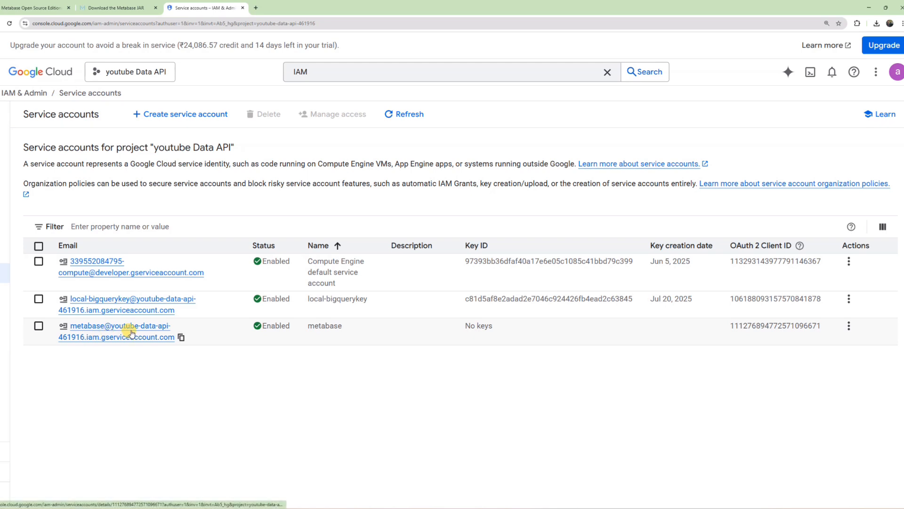
# Create a new service account named 'metabasetutorial'.
pyautogui.click(180, 113)
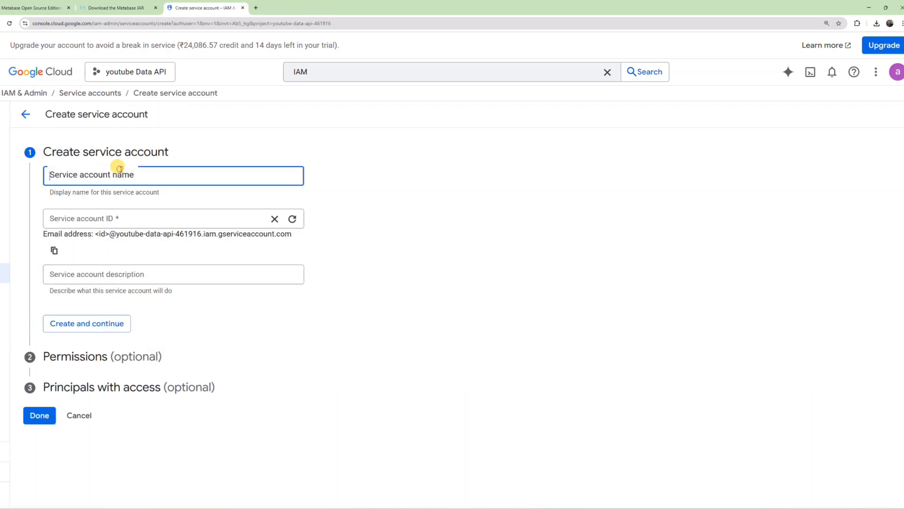
pyautogui.click(173, 175)
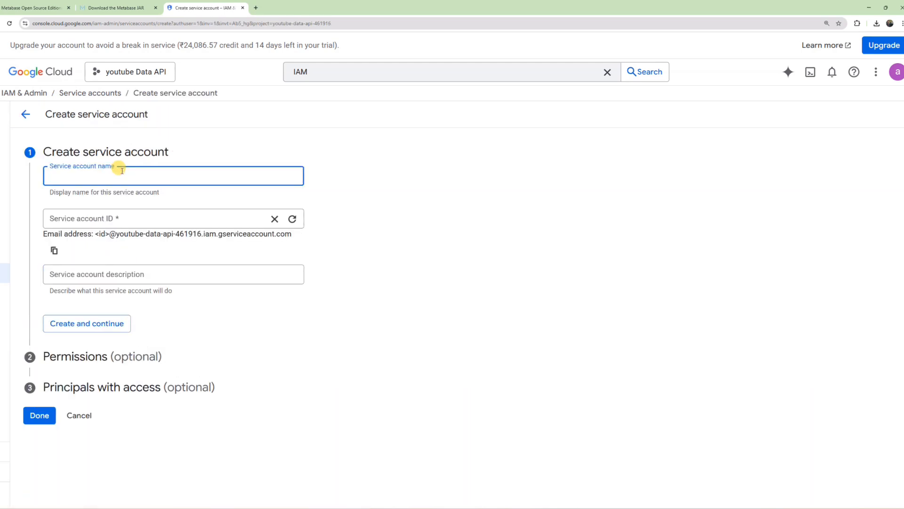
pyautogui.write('meta')
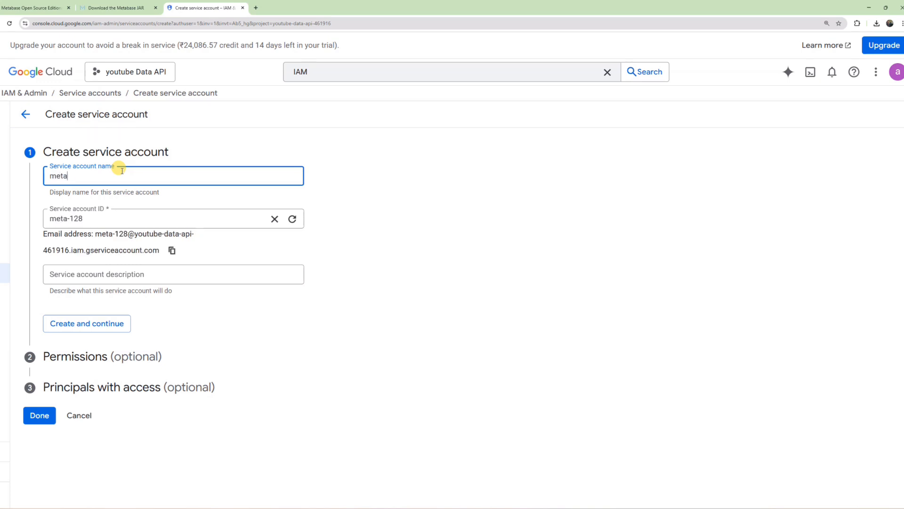
pyautogui.write('basetu')
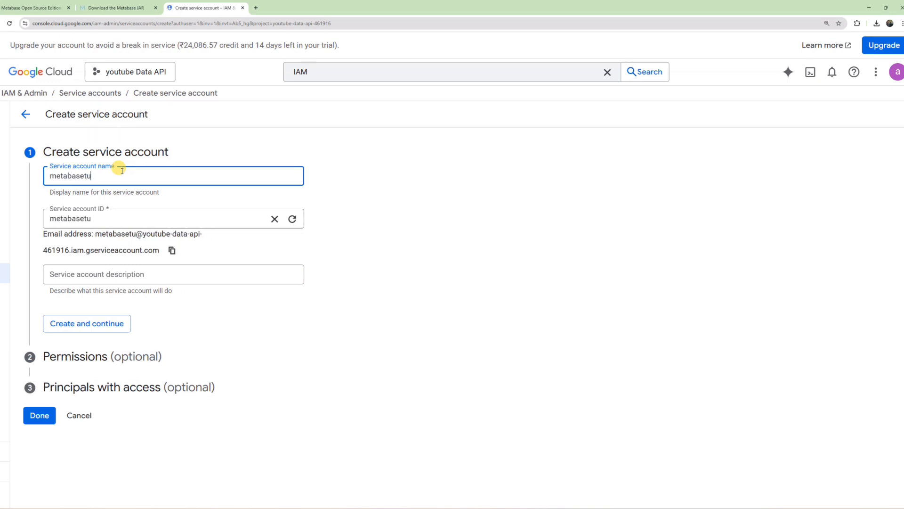
pyautogui.write('torial')
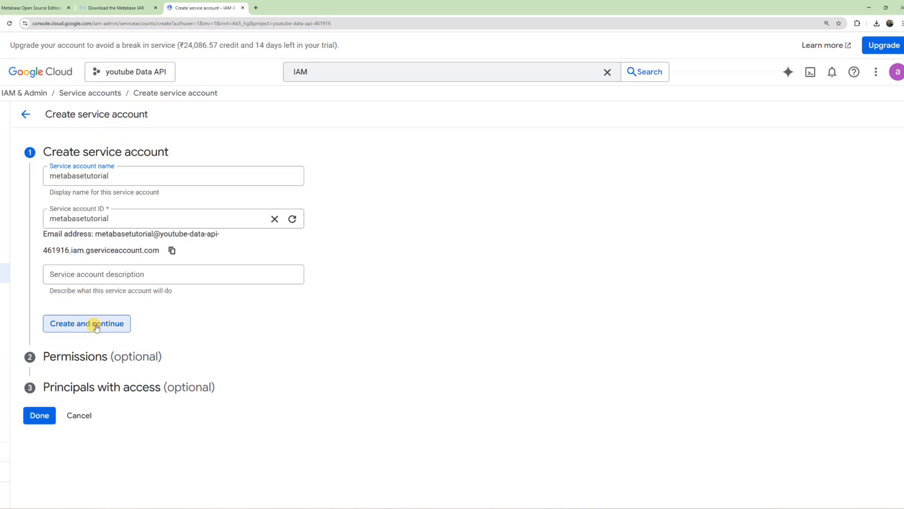
pyautogui.click(87, 323)
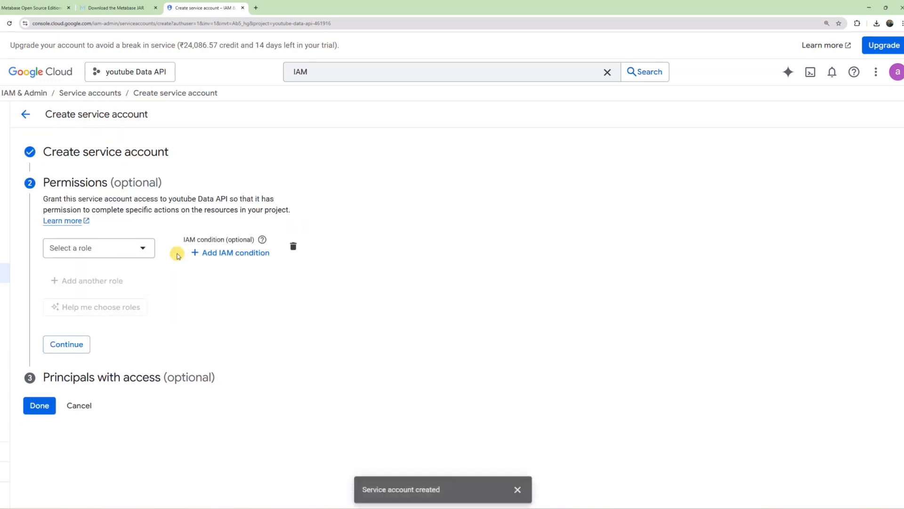
# Filter roles for 'bigquery' and grant the BigQuery Admin role.
pyautogui.click(98, 248)
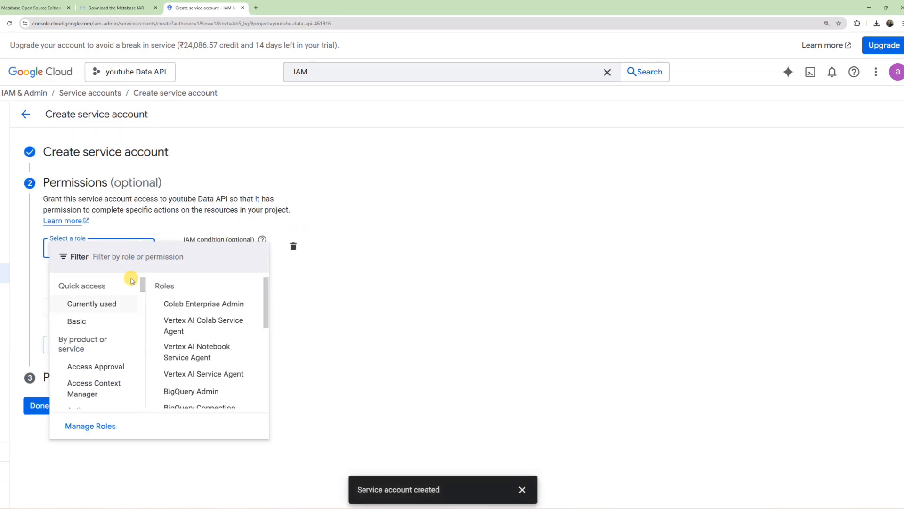
pyautogui.write('b')
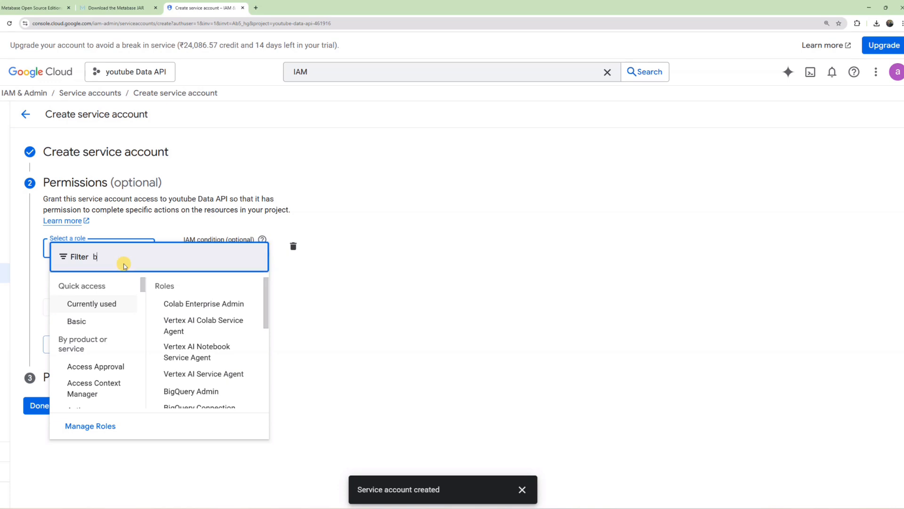
pyautogui.write('igquery')
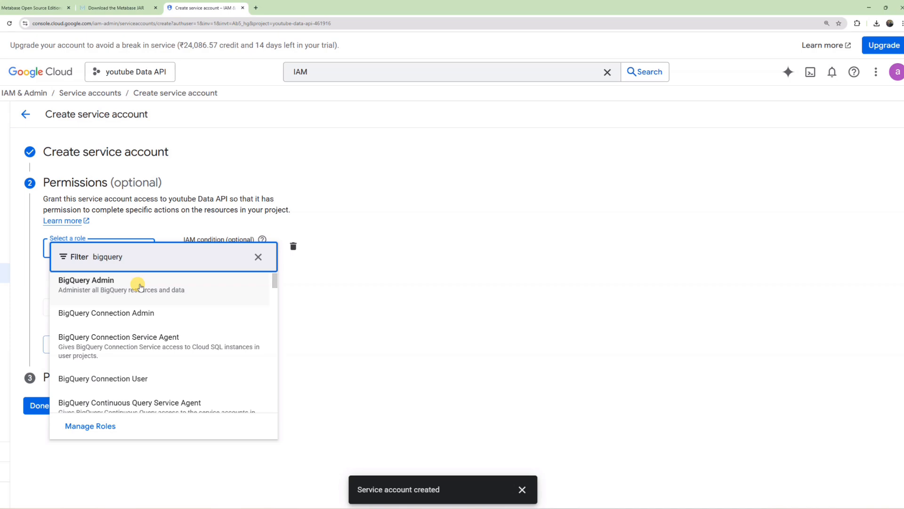
pyautogui.moveTo(126, 288)
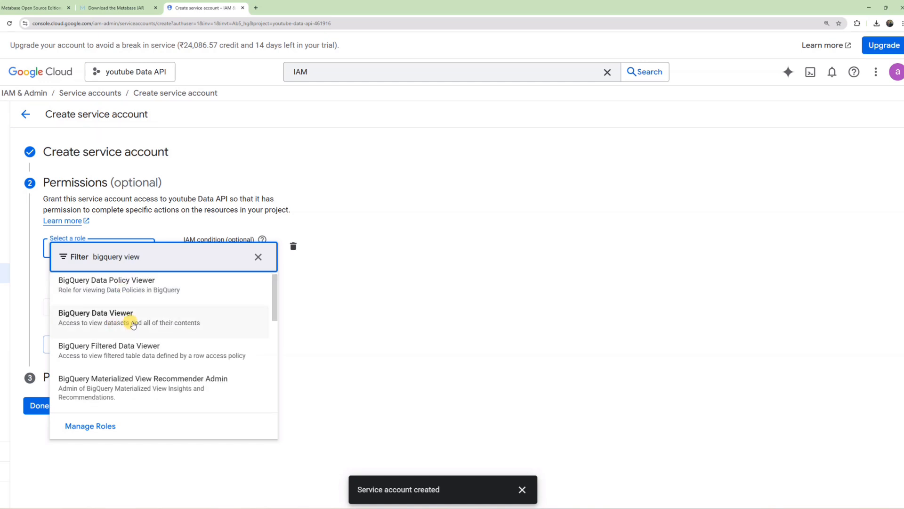
pyautogui.press('Backspace')
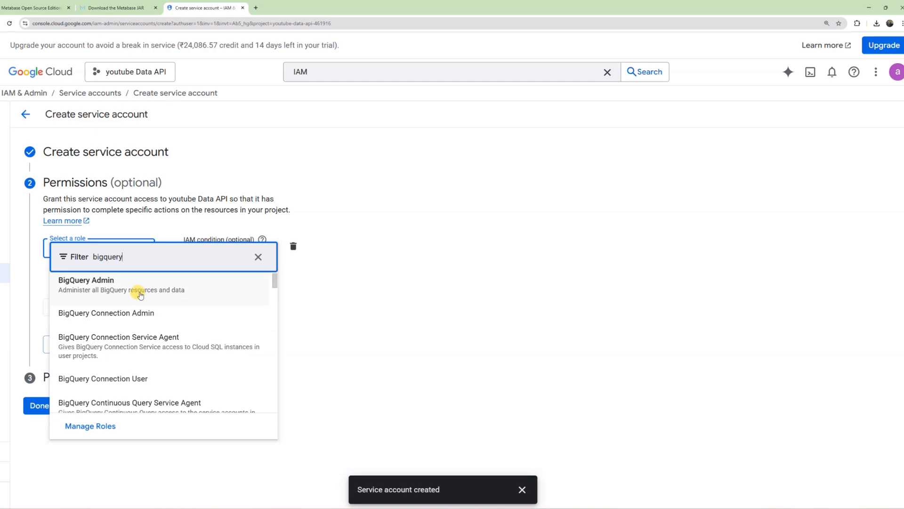
pyautogui.click(86, 283)
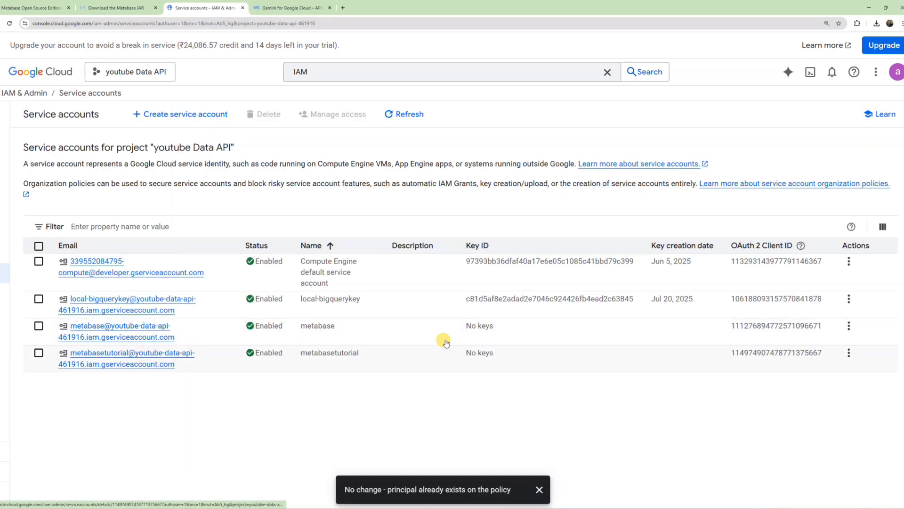
# Create a JSON key for metabasetutorial under Manage keys, then dismiss the saved notice.
pyautogui.click(848, 352)
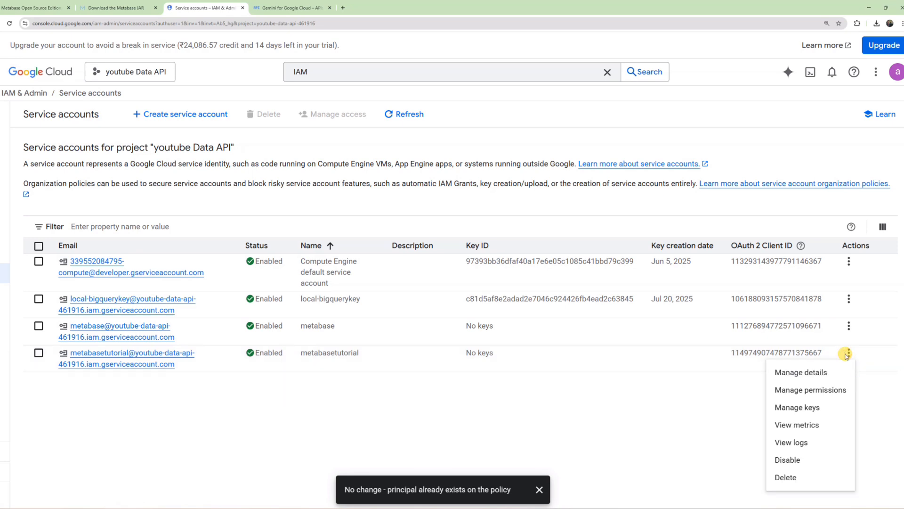
pyautogui.click(797, 406)
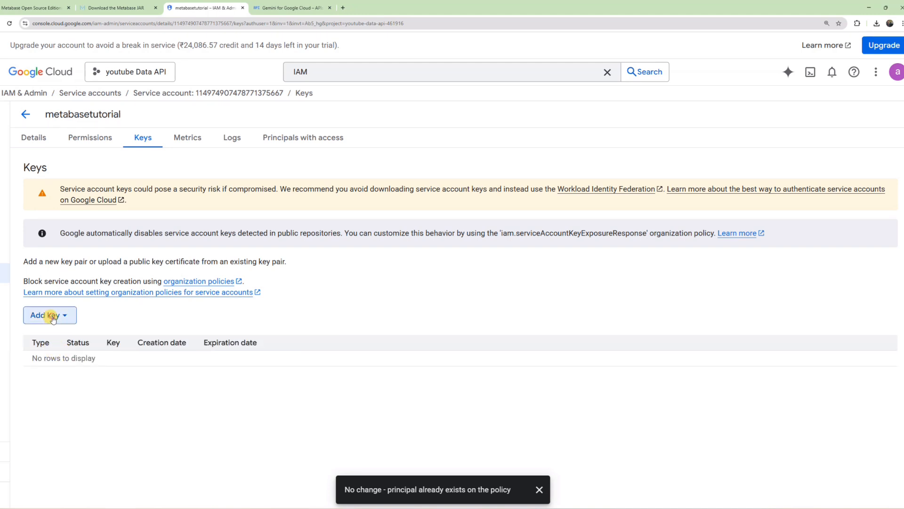
pyautogui.click(46, 315)
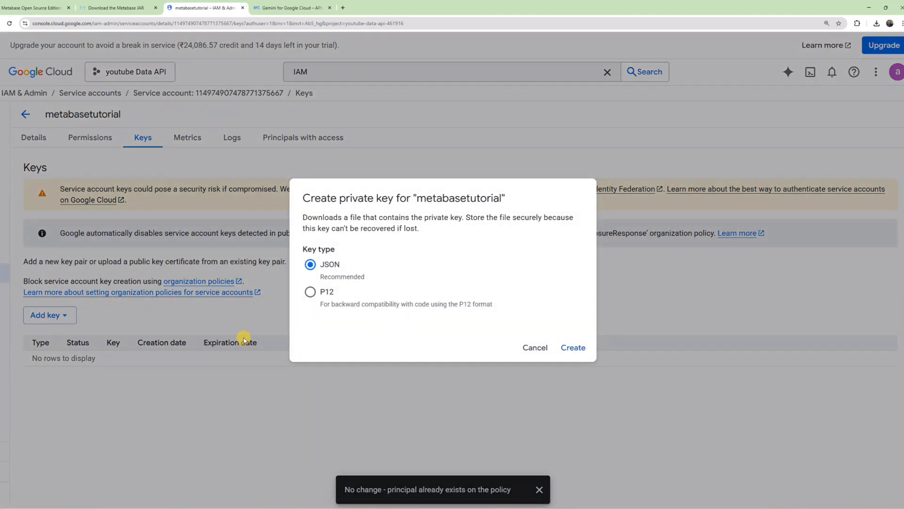
pyautogui.click(573, 348)
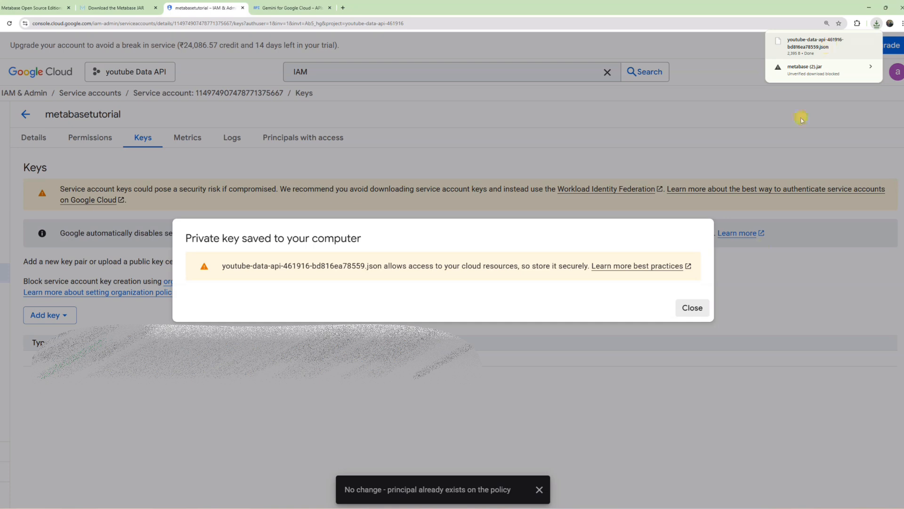
pyautogui.click(691, 308)
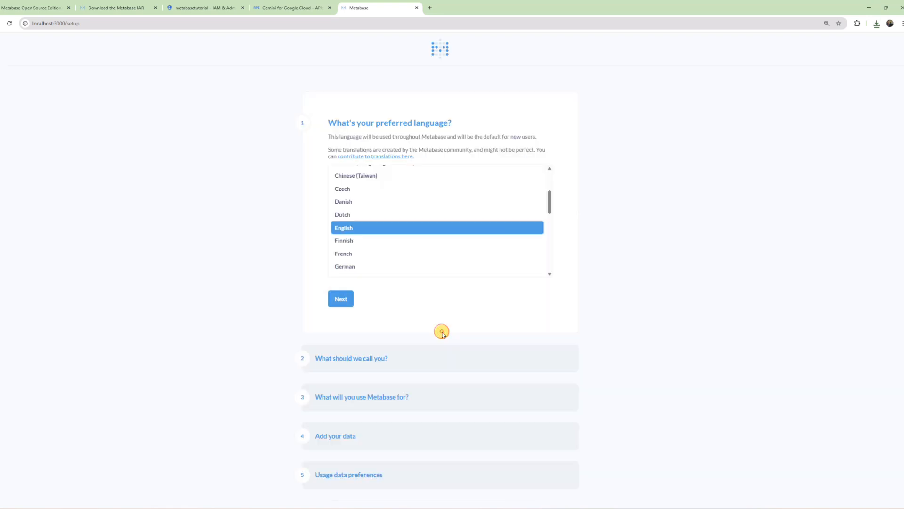
pyautogui.click(340, 299)
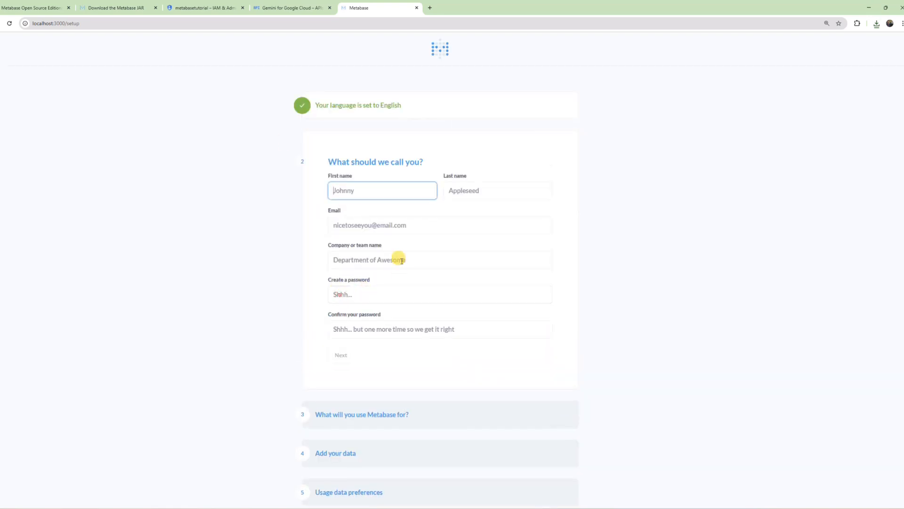
pyautogui.write('test')
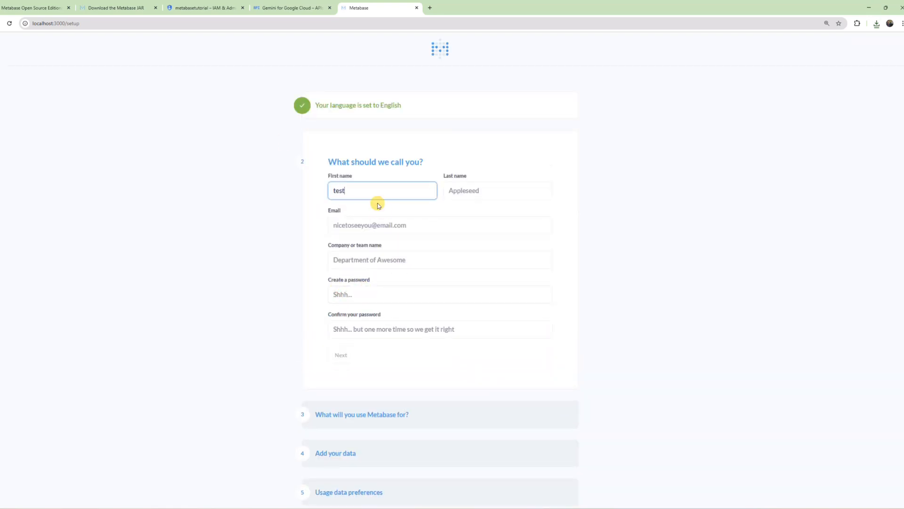
pyautogui.write('test')
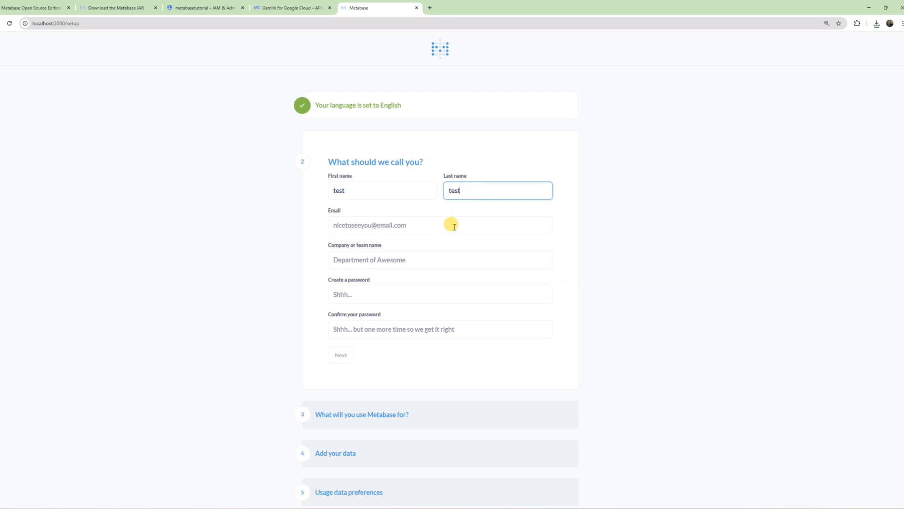
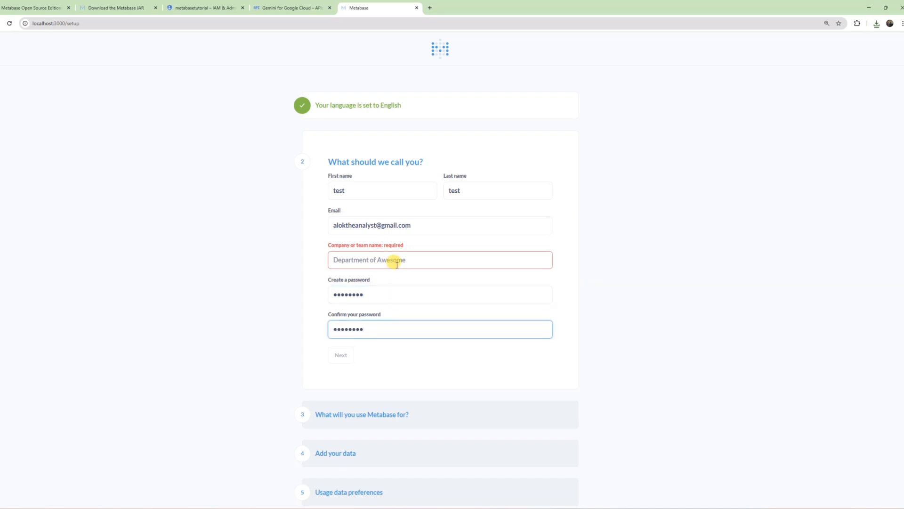
pyautogui.write('self')
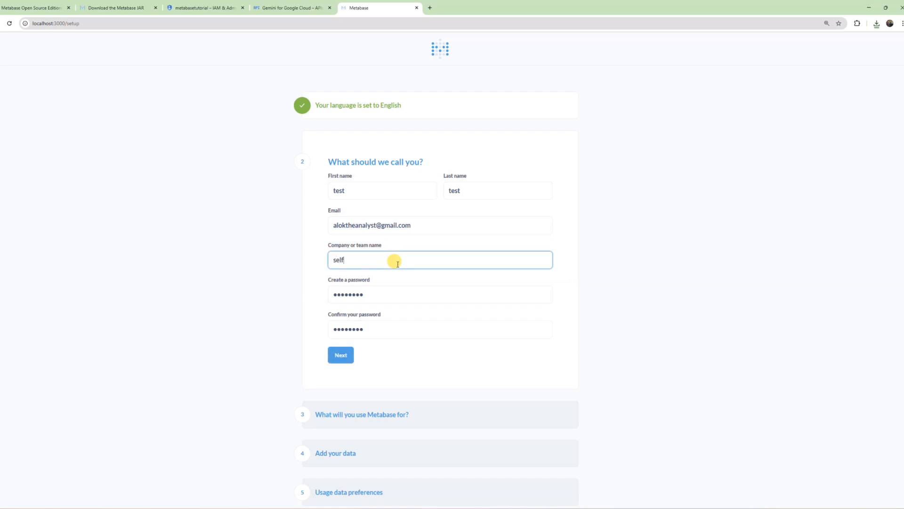
pyautogui.click(340, 354)
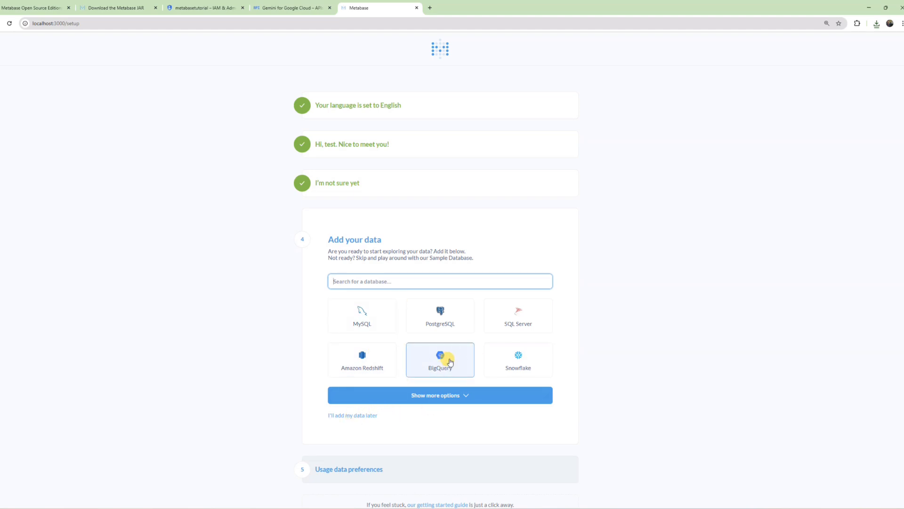
# Defer adding data, turn off usage collection, enter Metabase, and browse Databases.
pyautogui.click(352, 415)
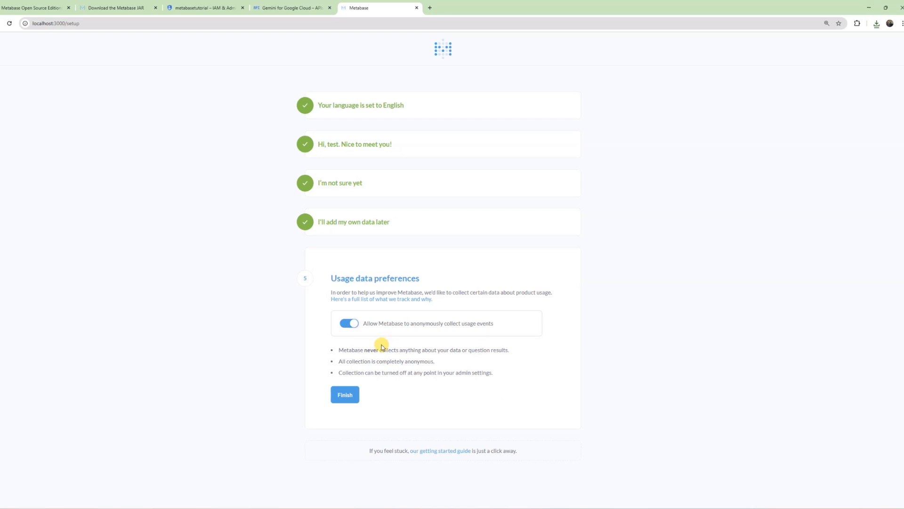
pyautogui.click(344, 394)
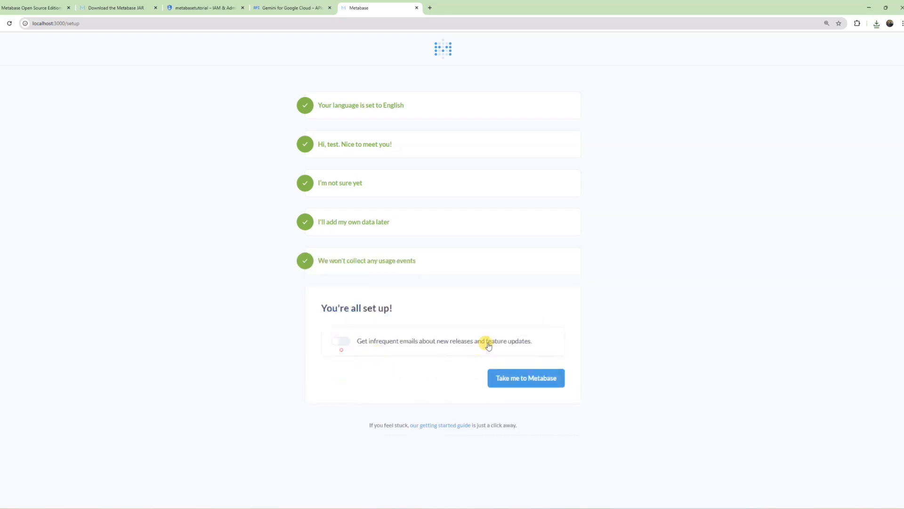
pyautogui.click(526, 378)
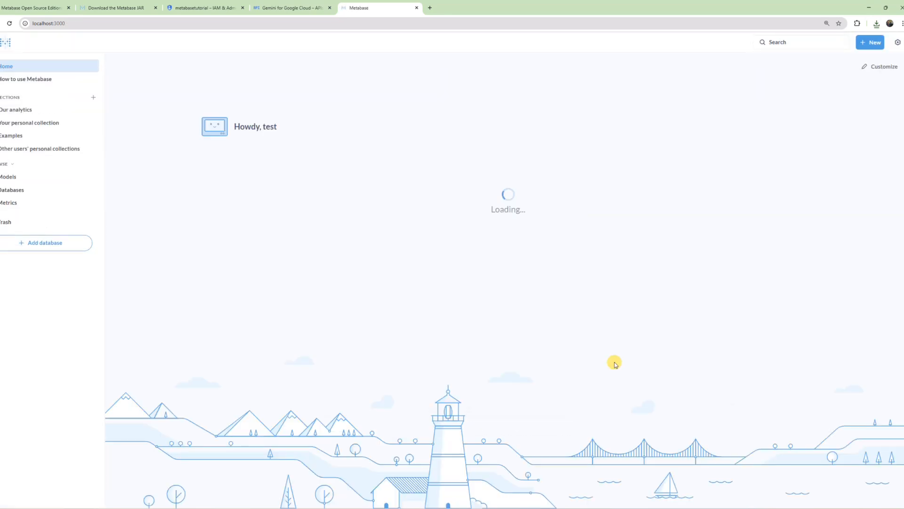
pyautogui.click(12, 190)
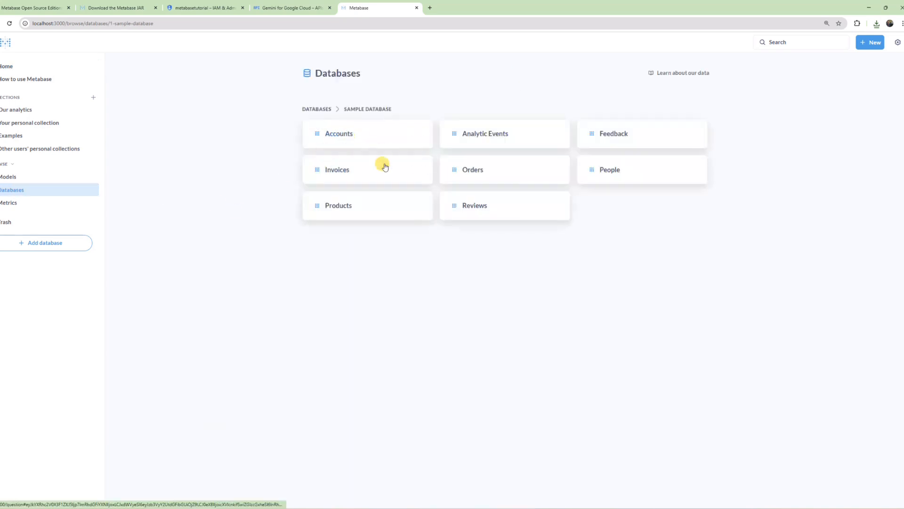
pyautogui.click(337, 169)
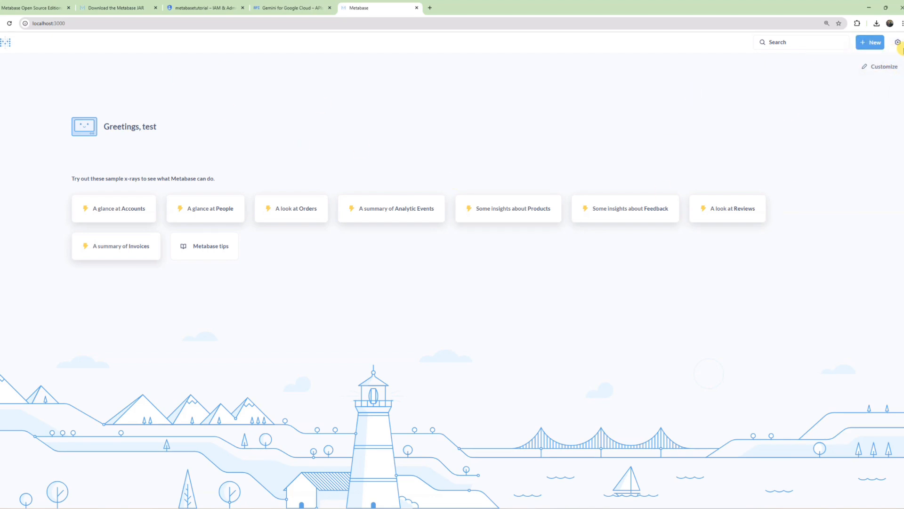
# In Admin > Databases, add a BigQuery connection named BQ using the JSON key file.
pyautogui.click(897, 42)
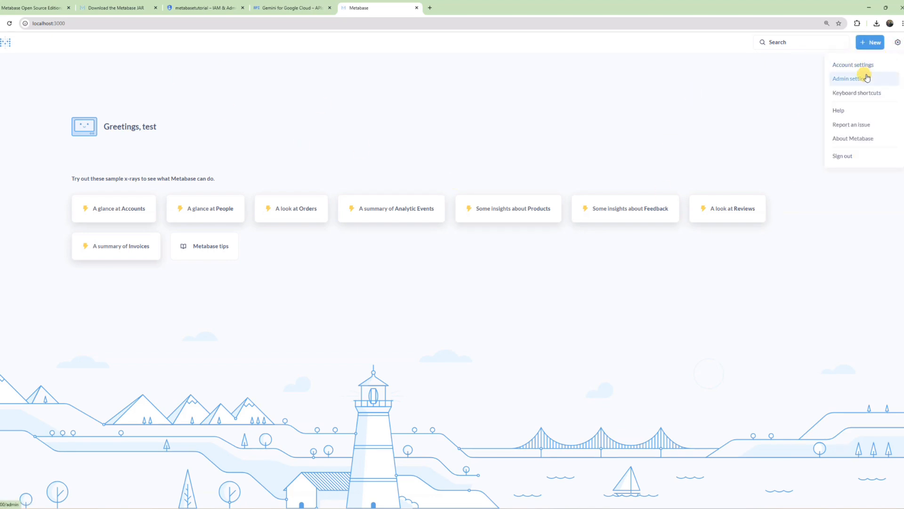
pyautogui.click(851, 78)
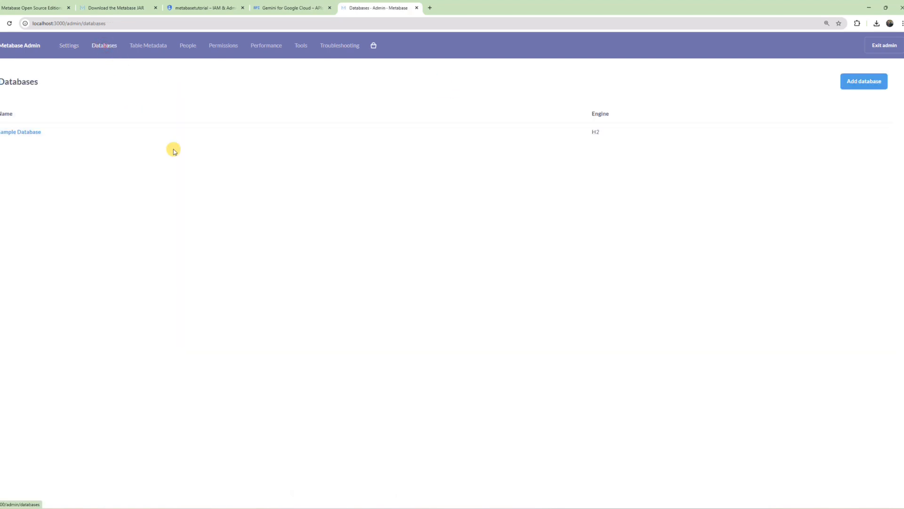
pyautogui.click(864, 82)
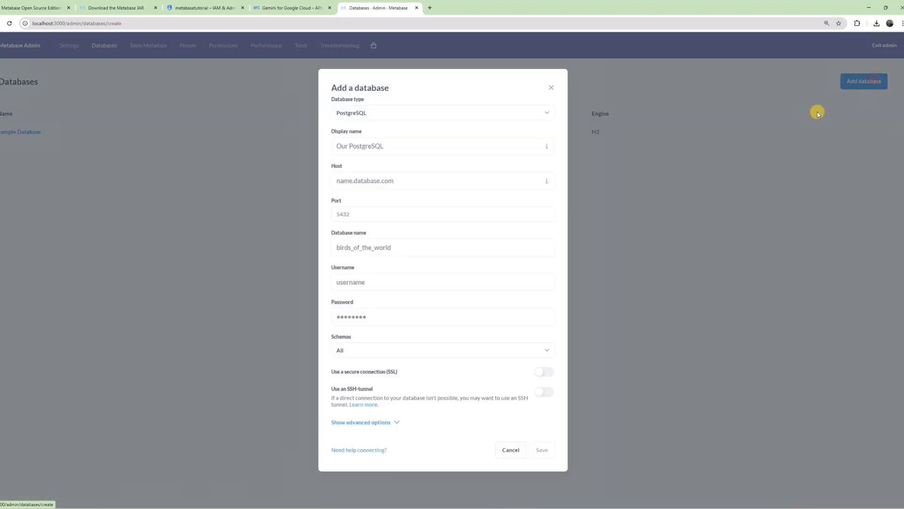
pyautogui.click(442, 113)
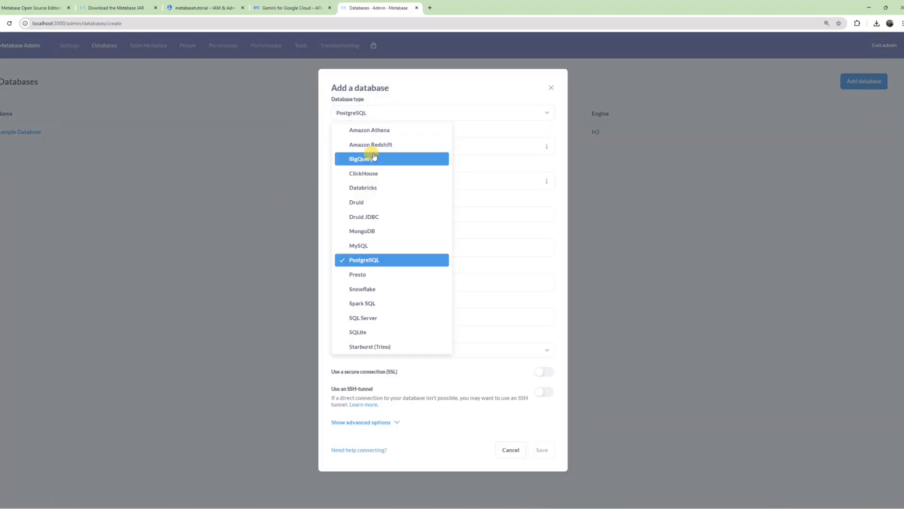
pyautogui.click(363, 159)
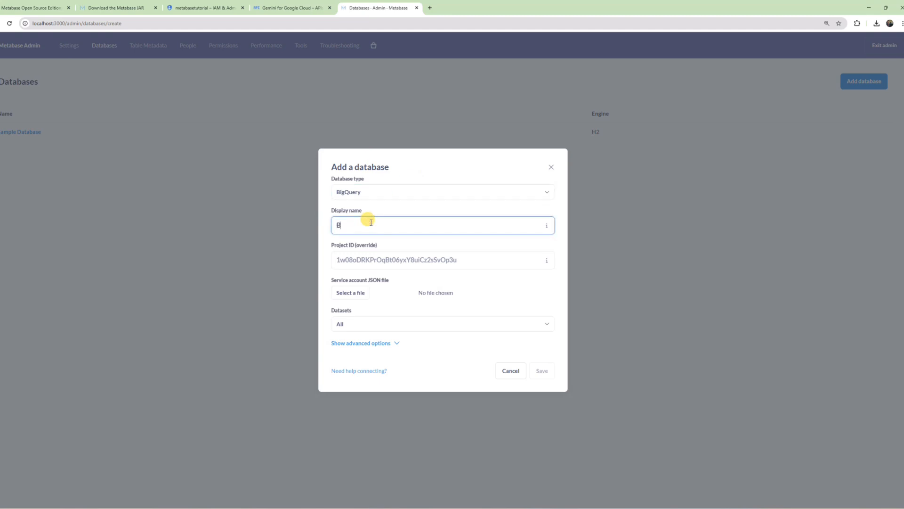
pyautogui.write('Q')
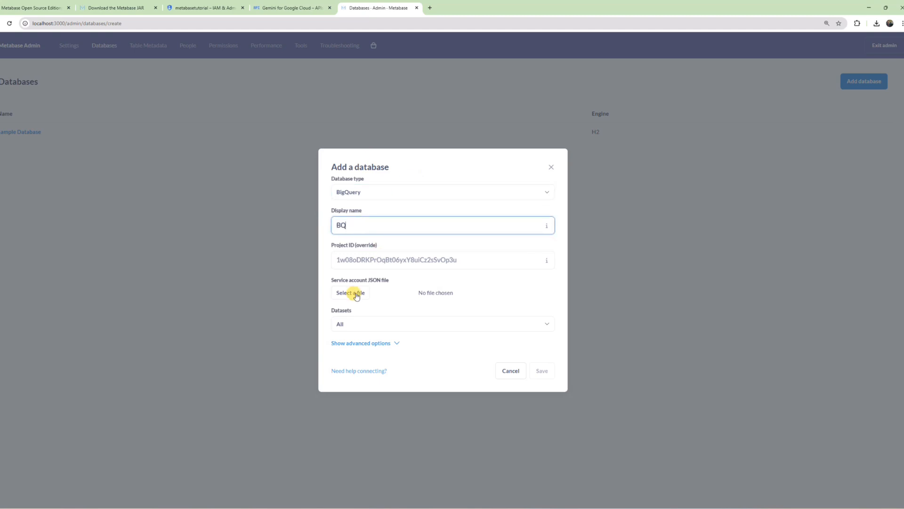
pyautogui.click(350, 292)
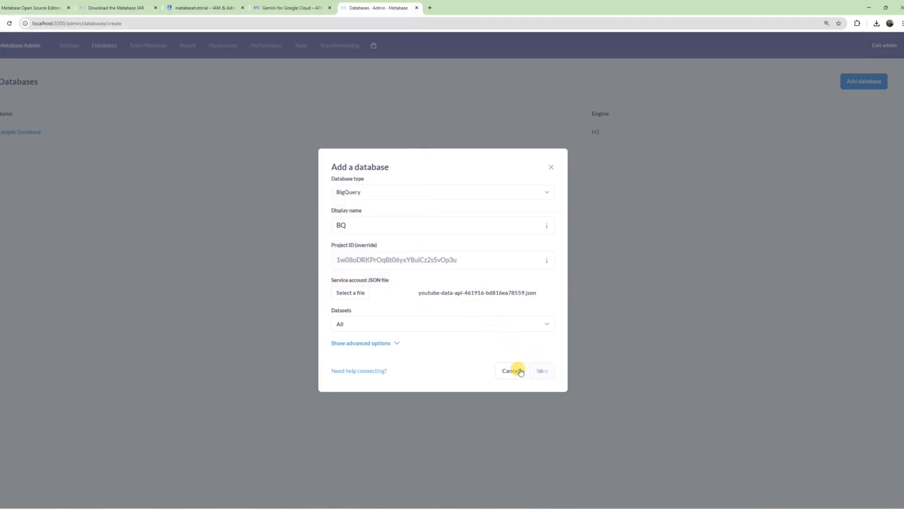
pyautogui.click(541, 370)
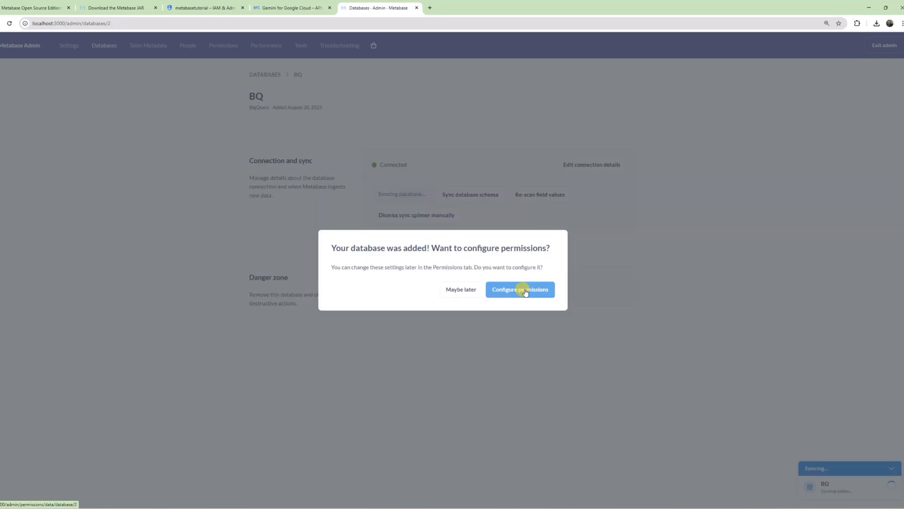
# Skip permissions setup, open the BQ database's sql_questions schema, then return to BQ.
pyautogui.click(519, 289)
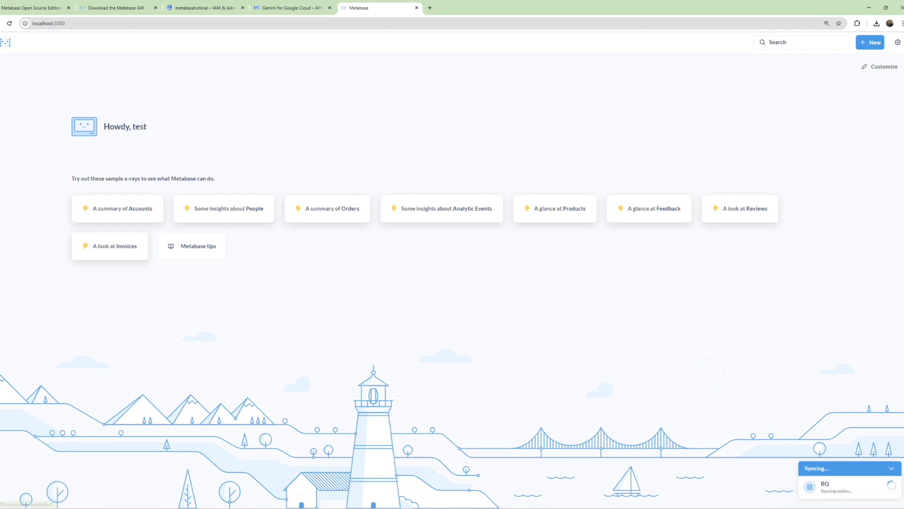
pyautogui.click(13, 190)
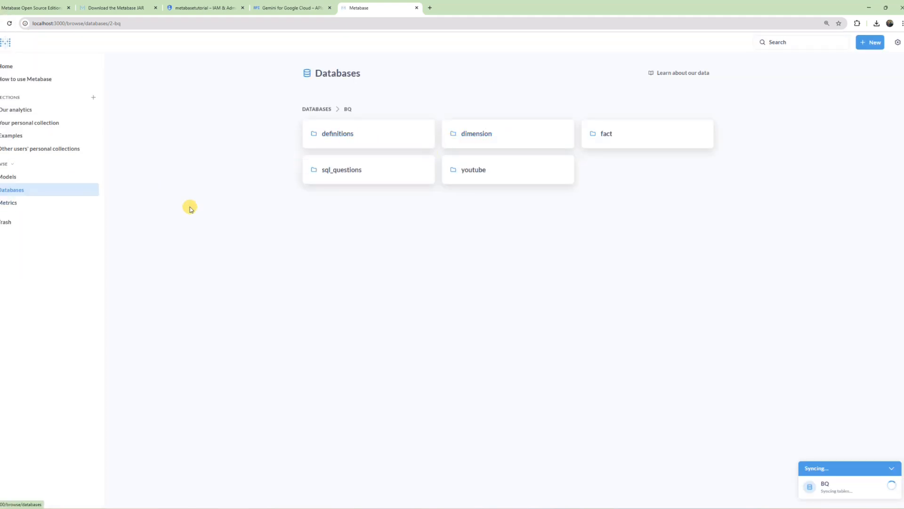
pyautogui.moveTo(197, 208)
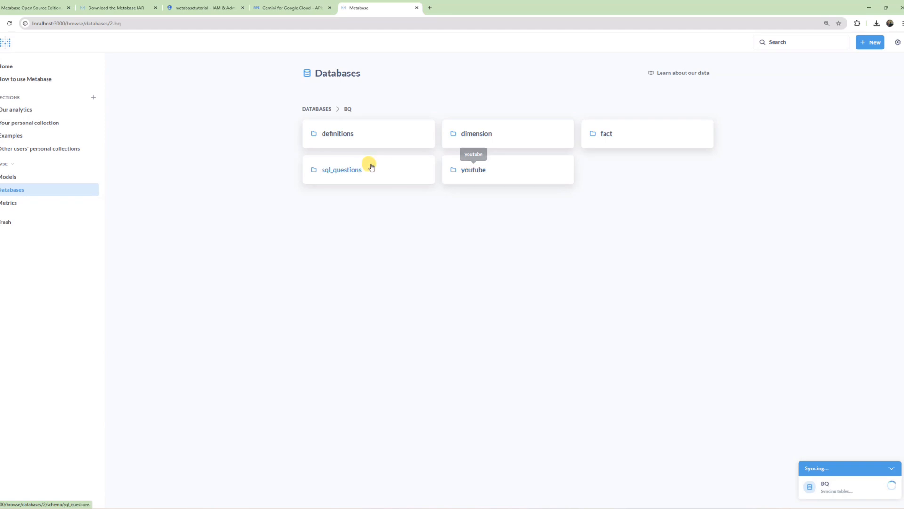
pyautogui.click(341, 169)
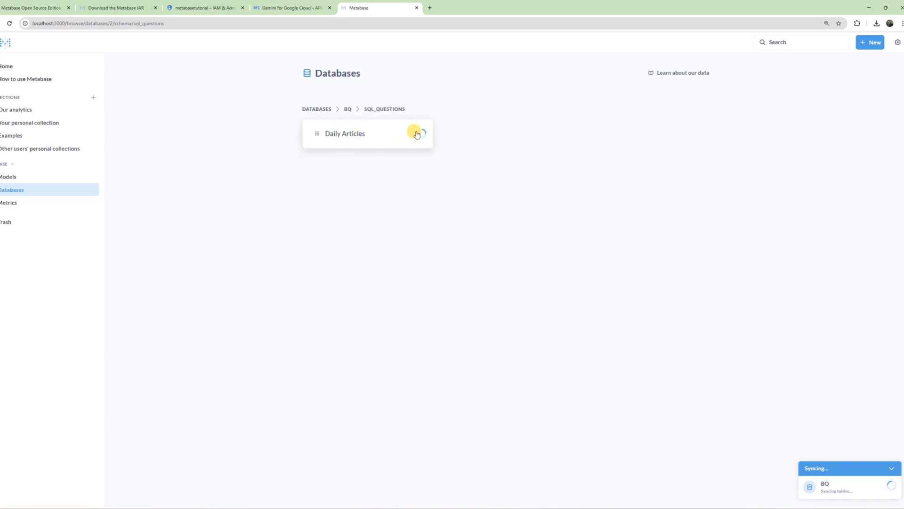
pyautogui.moveTo(386, 140)
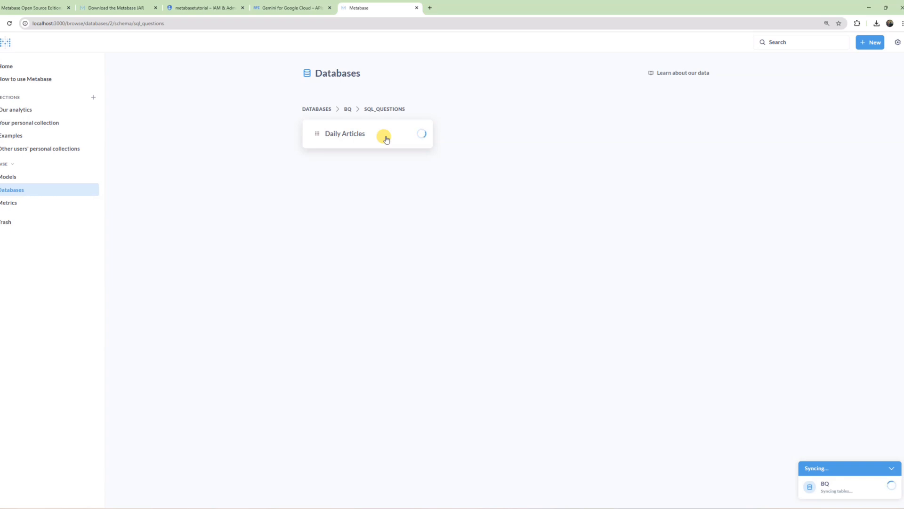
pyautogui.click(347, 109)
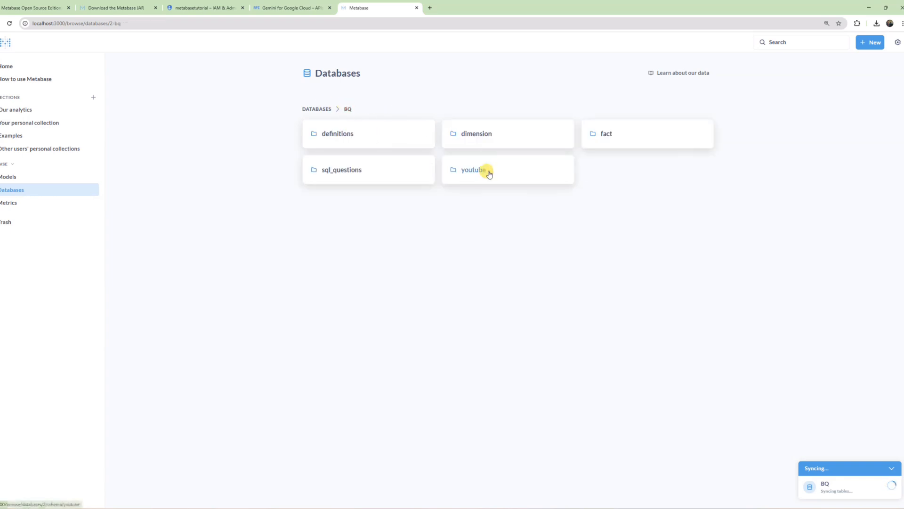
# Open the fact schema and its Youtube Fact table, then go back to BQ's schemas.
pyautogui.click(473, 169)
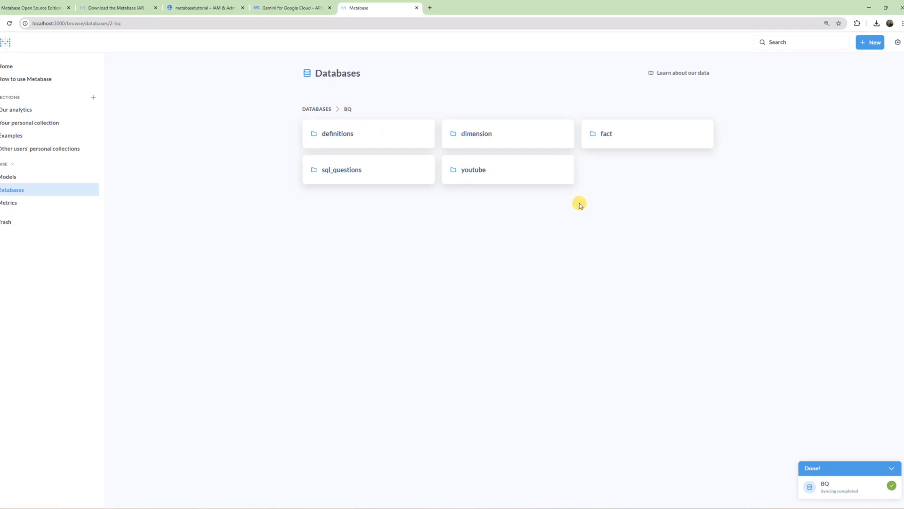
pyautogui.click(606, 134)
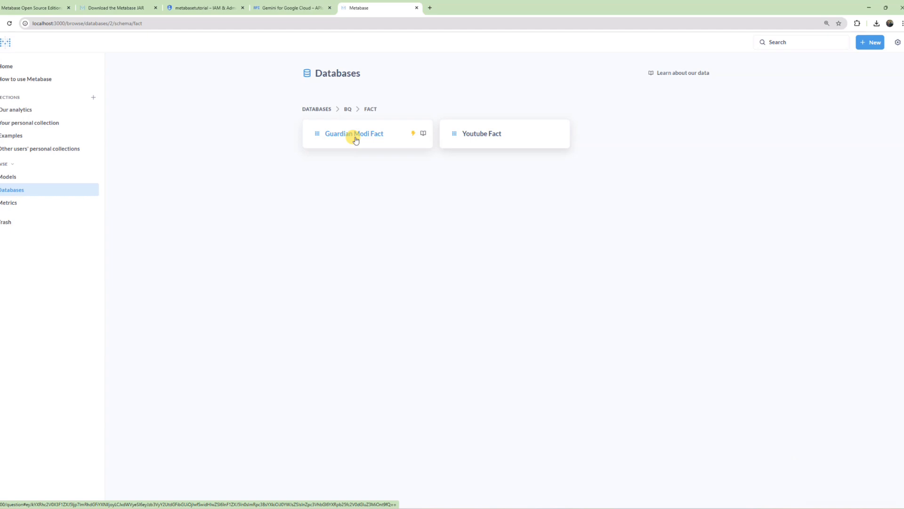
pyautogui.click(348, 109)
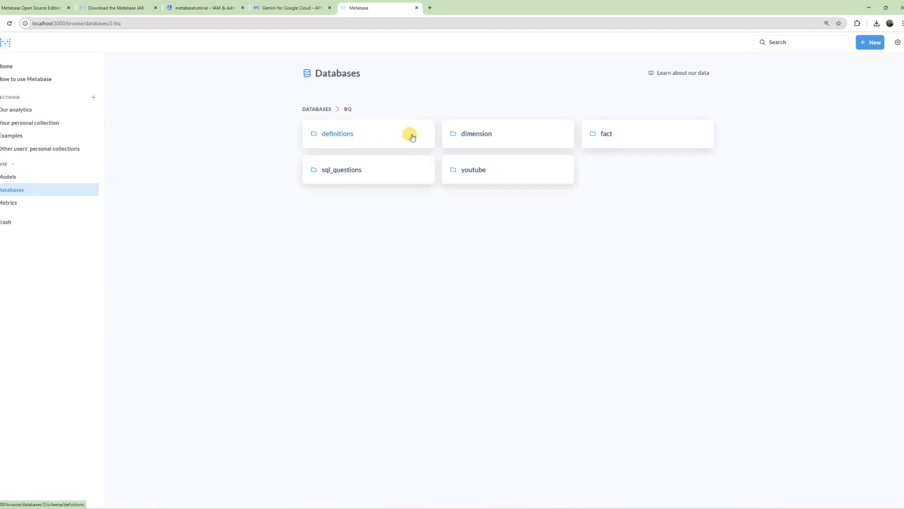
pyautogui.click(606, 134)
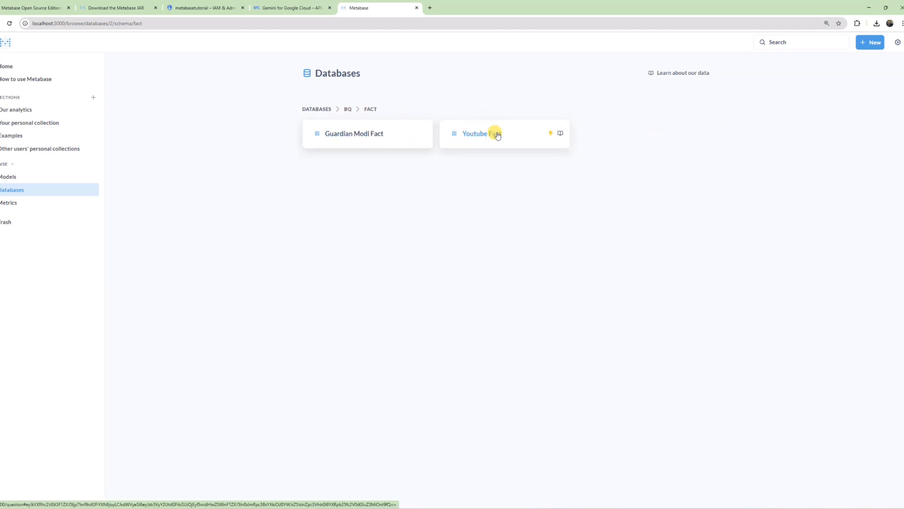
pyautogui.click(475, 133)
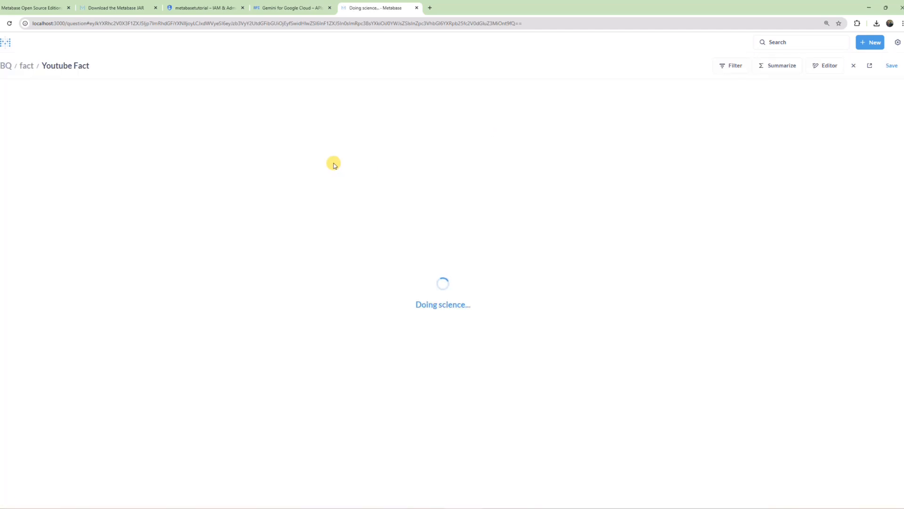
pyautogui.moveTo(53, 118)
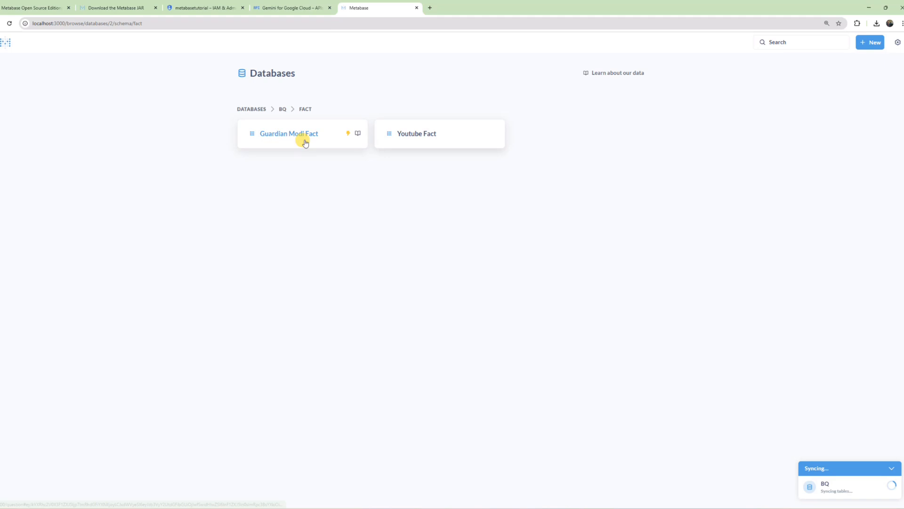
pyautogui.click(282, 109)
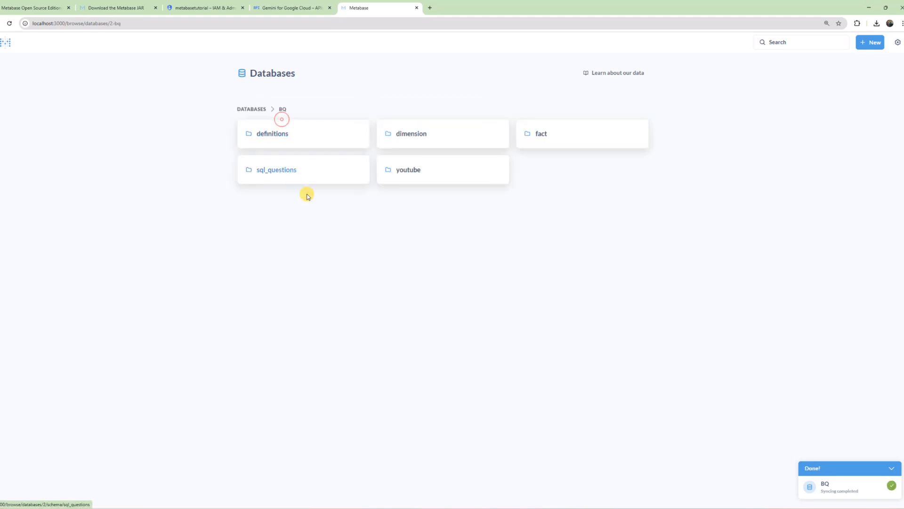
# Open the Daily Articles table in BQ's sql_questions schema and scroll through its Guardian article rows.
pyautogui.click(277, 169)
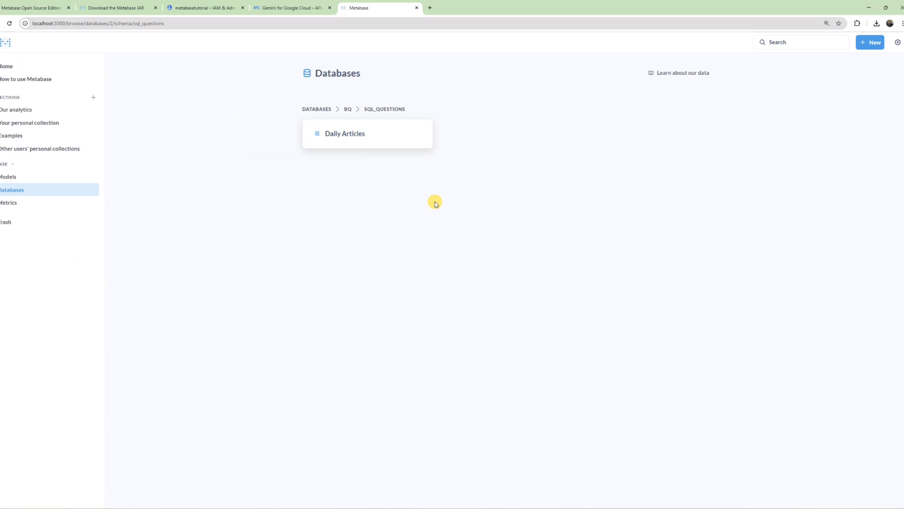
pyautogui.click(345, 133)
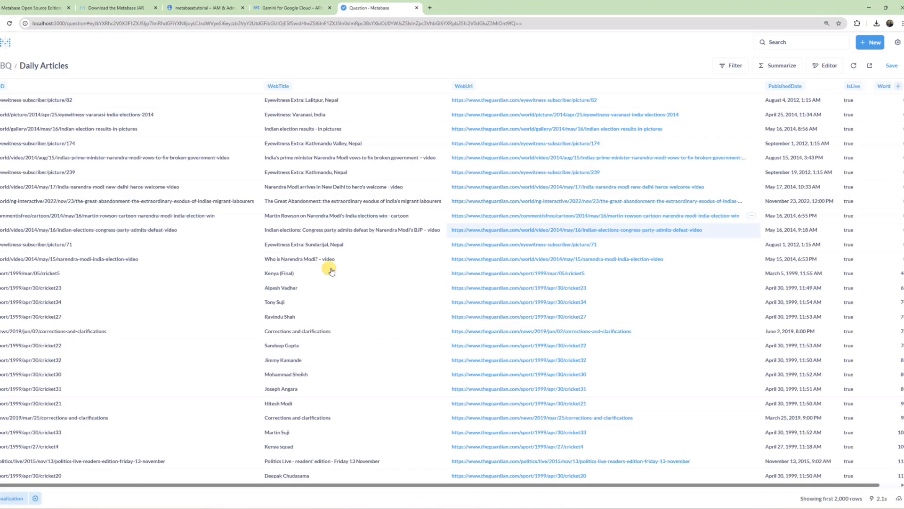
pyautogui.scroll(-3)
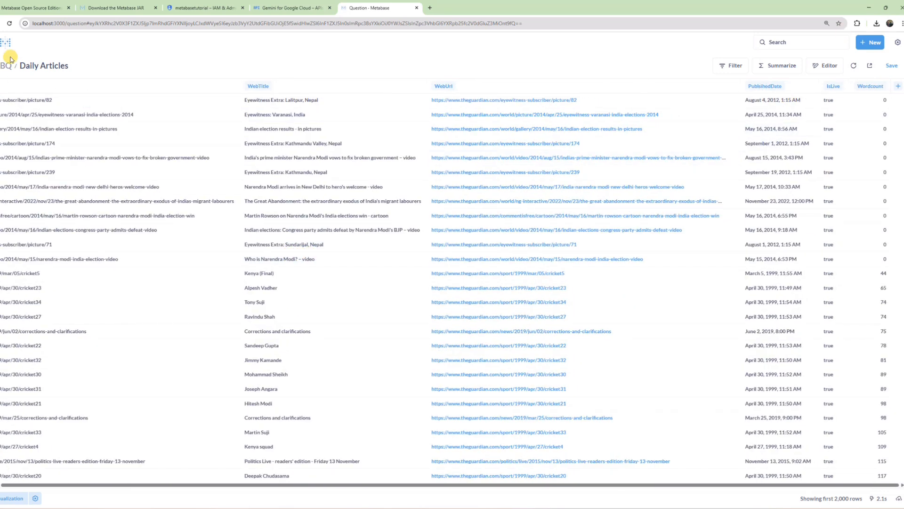
# From the home page, create a new SQL question on the BQ database and begin typing the query.
pyautogui.click(871, 42)
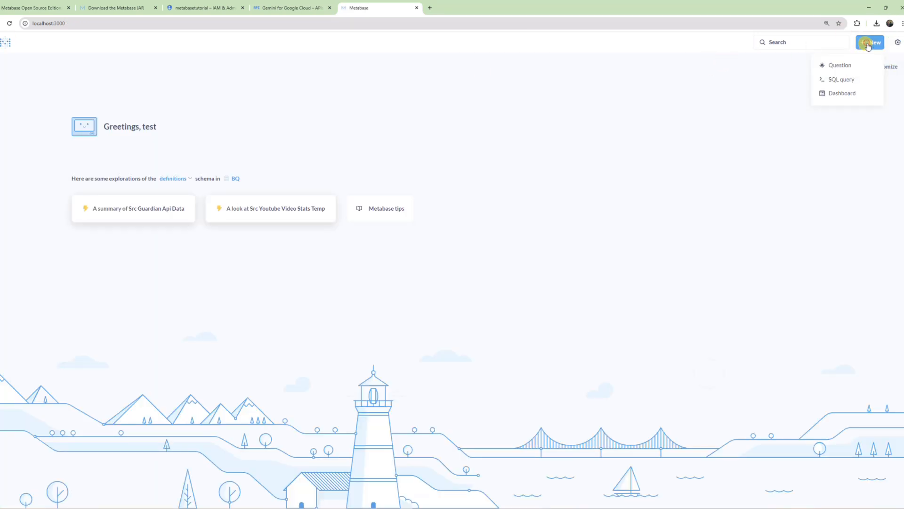
pyautogui.click(839, 65)
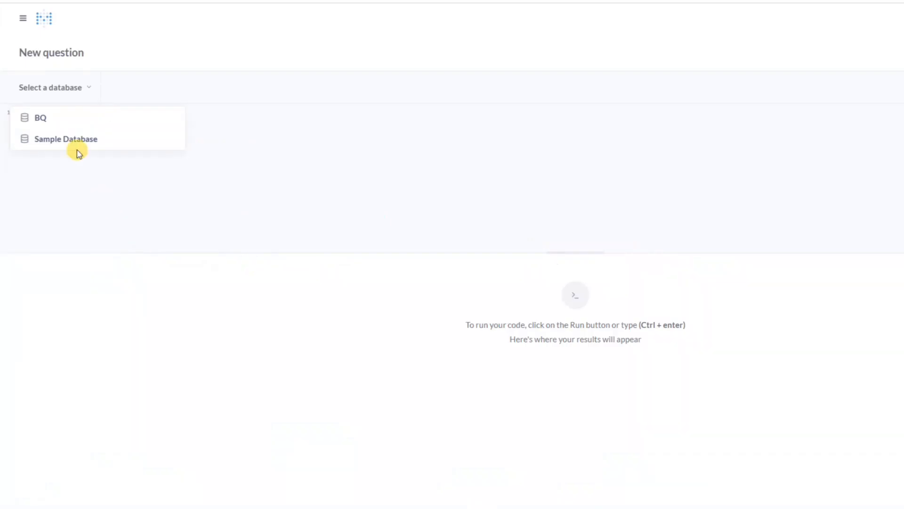
pyautogui.click(40, 118)
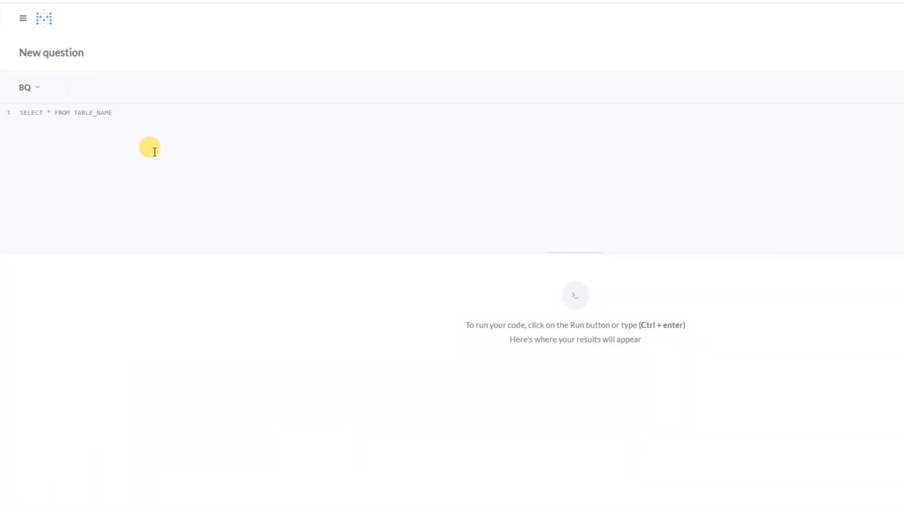
pyautogui.write('sle')
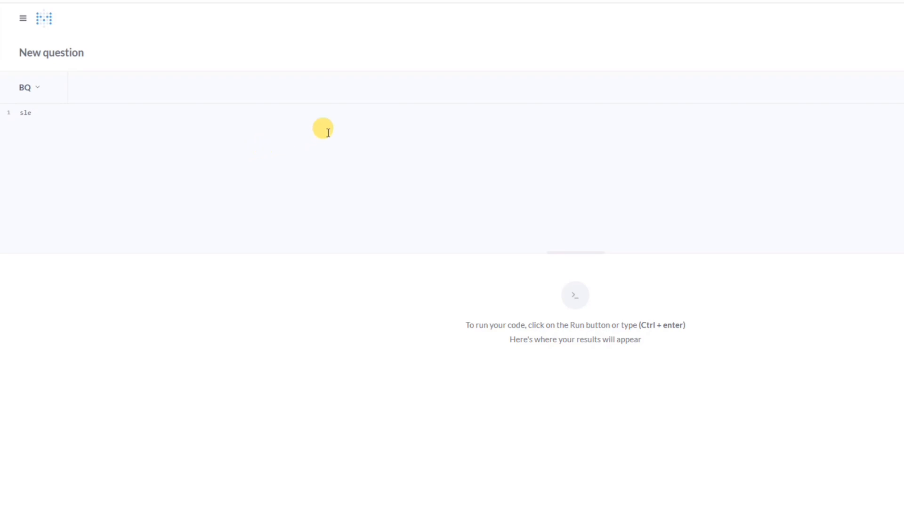
pyautogui.moveTo(444, 139)
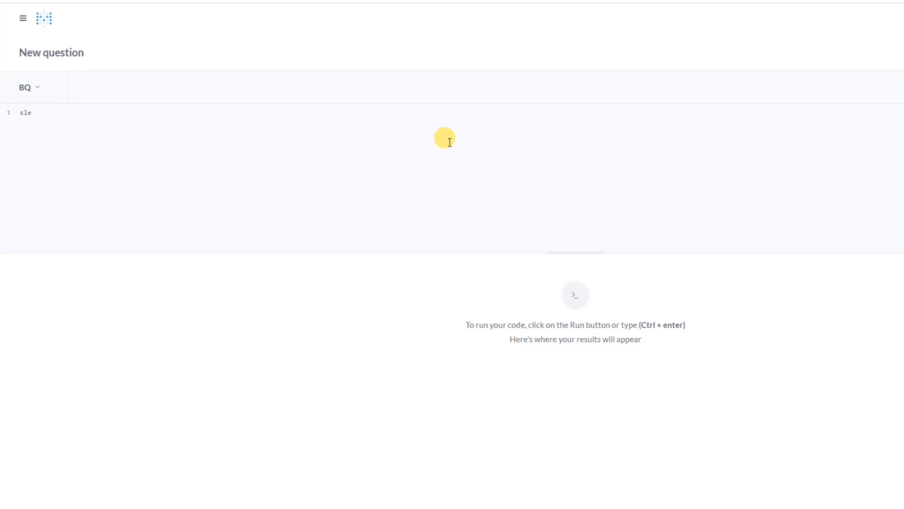